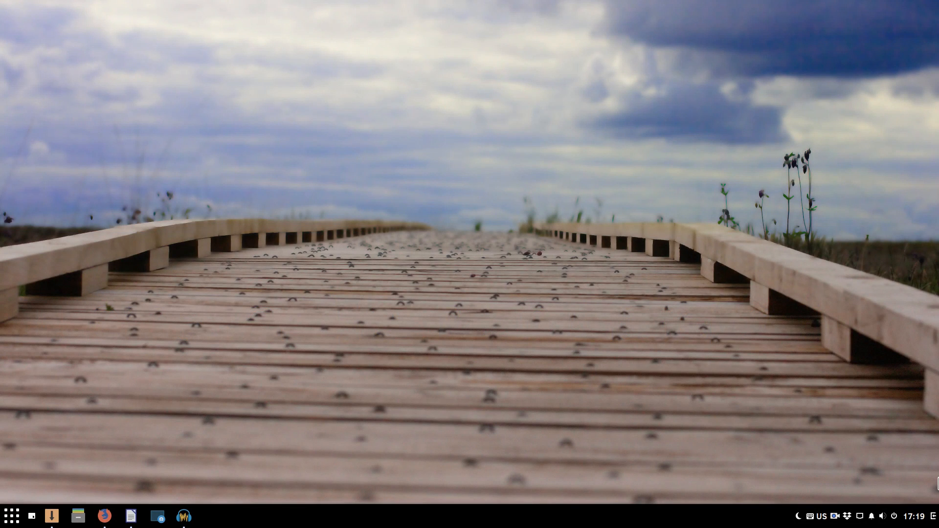
mouse_move(149, 442)
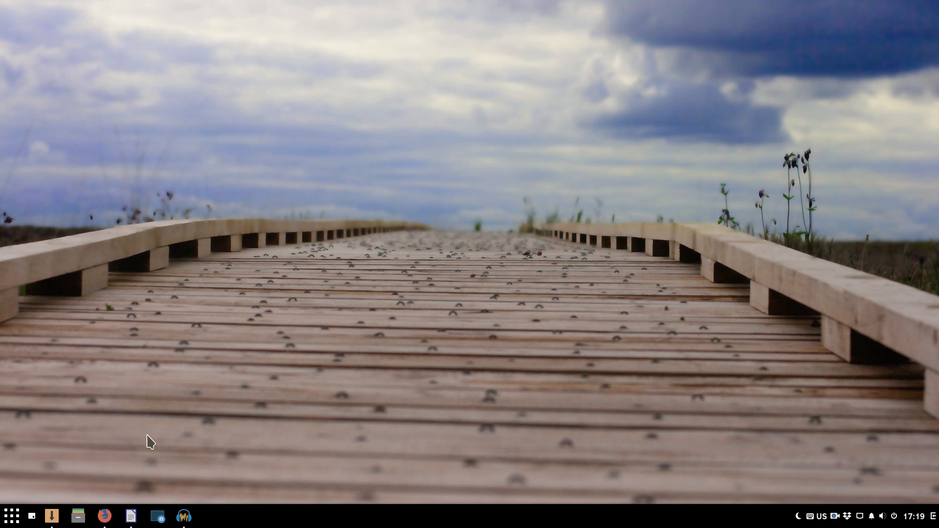
Step: Search Software Center packages for "-theme"
left_click(51, 516)
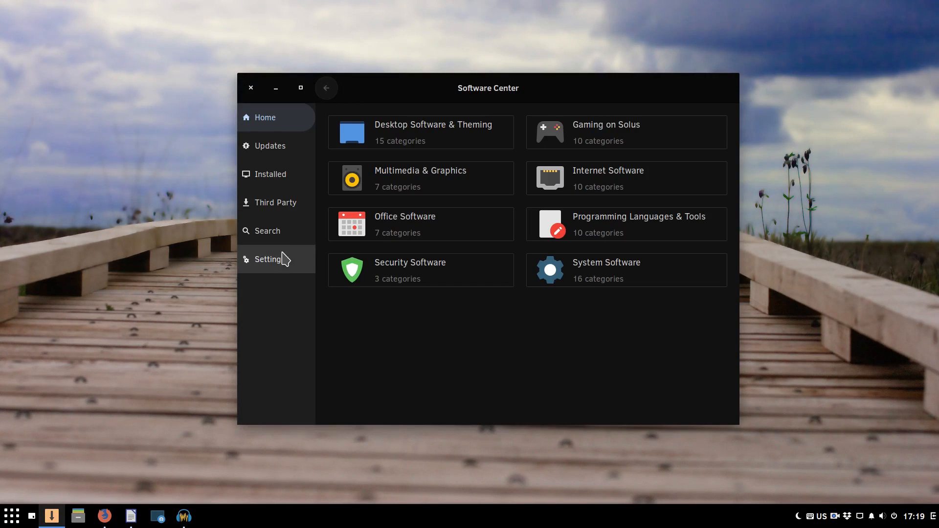
left_click(267, 231)
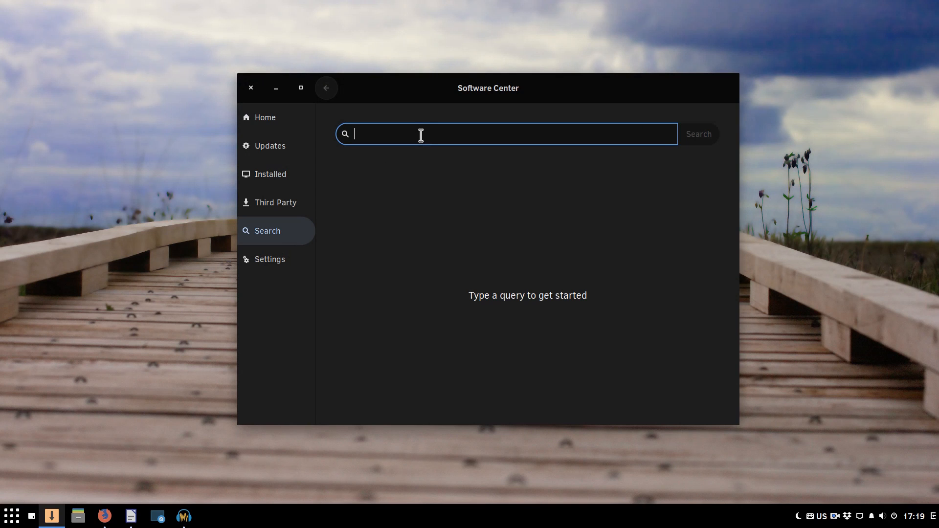
type("-")
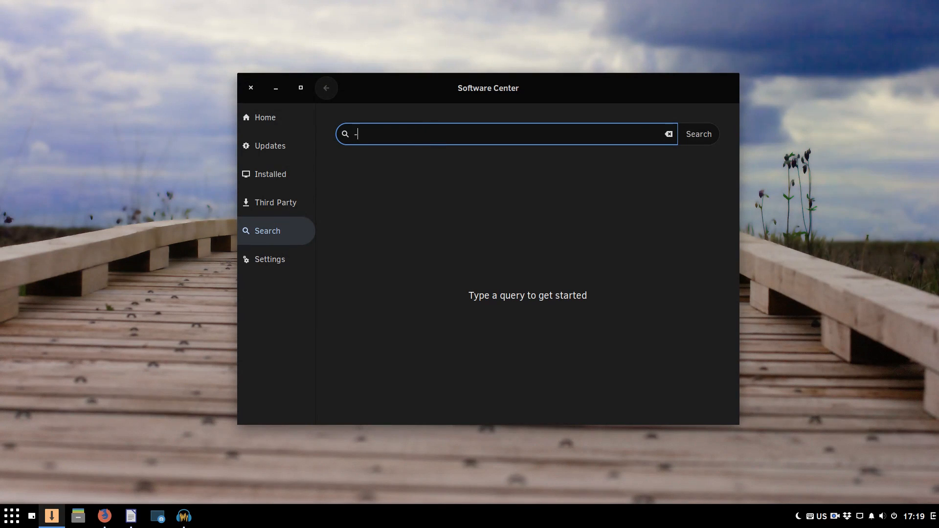
type("theme")
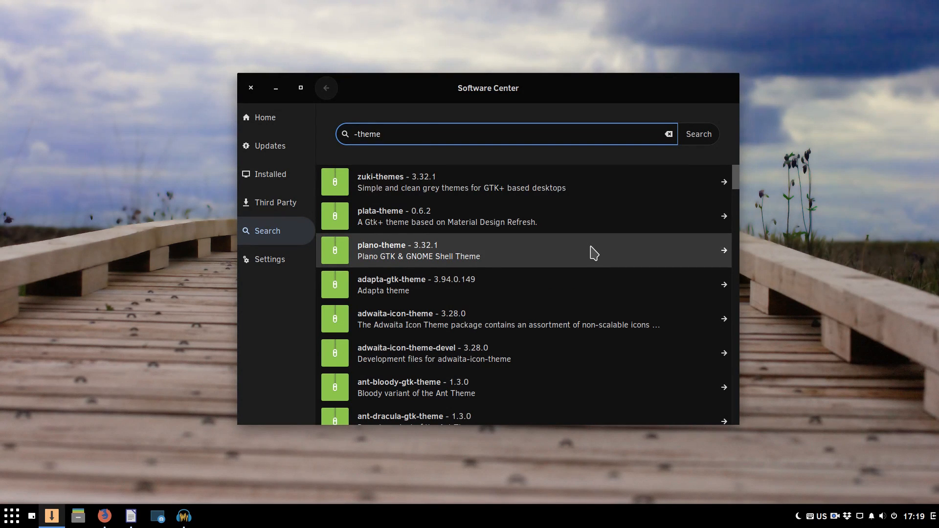
mouse_move(422, 289)
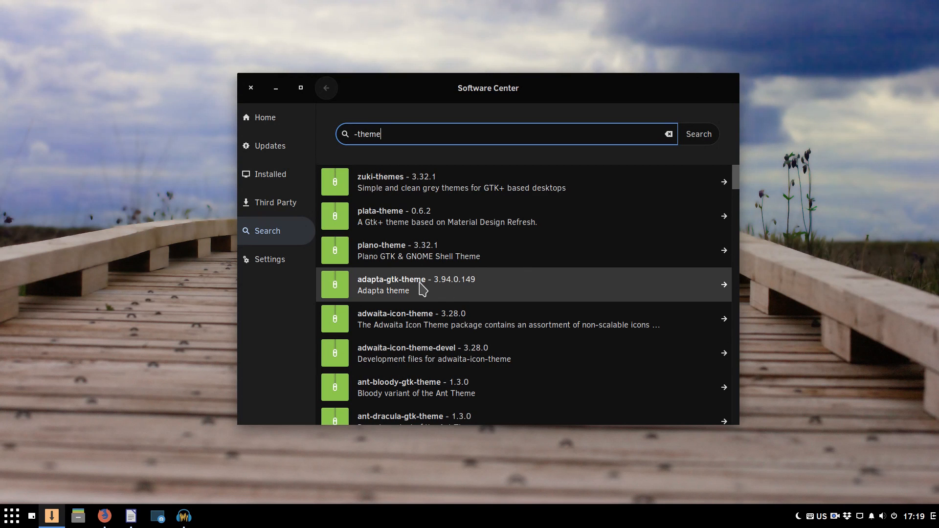
mouse_move(437, 325)
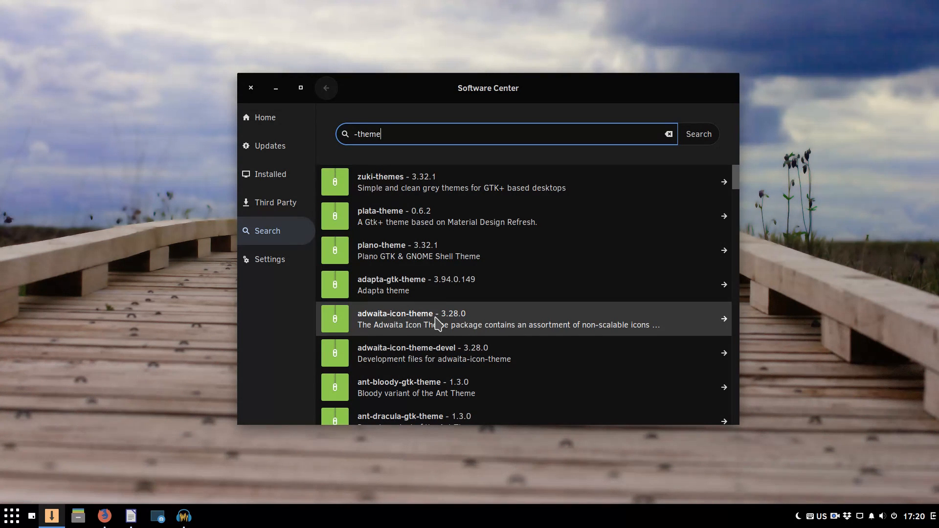
Step: Install the ant-dracula-gtk-theme package, authenticating with the password
scroll("down", 3)
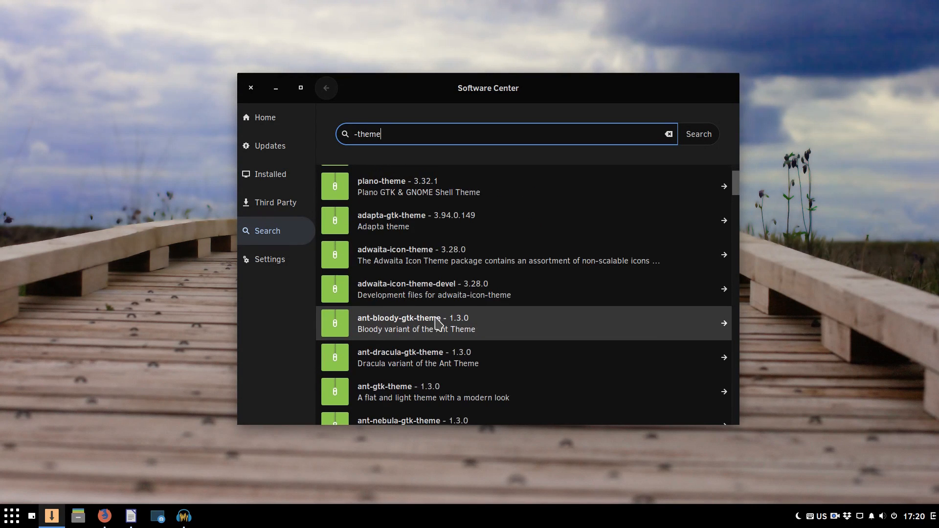
mouse_move(416, 362)
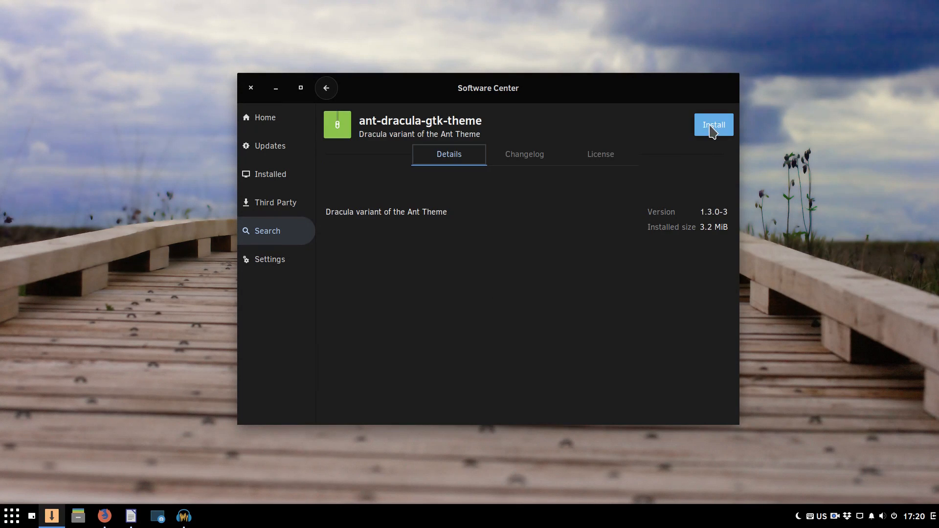
left_click(713, 124)
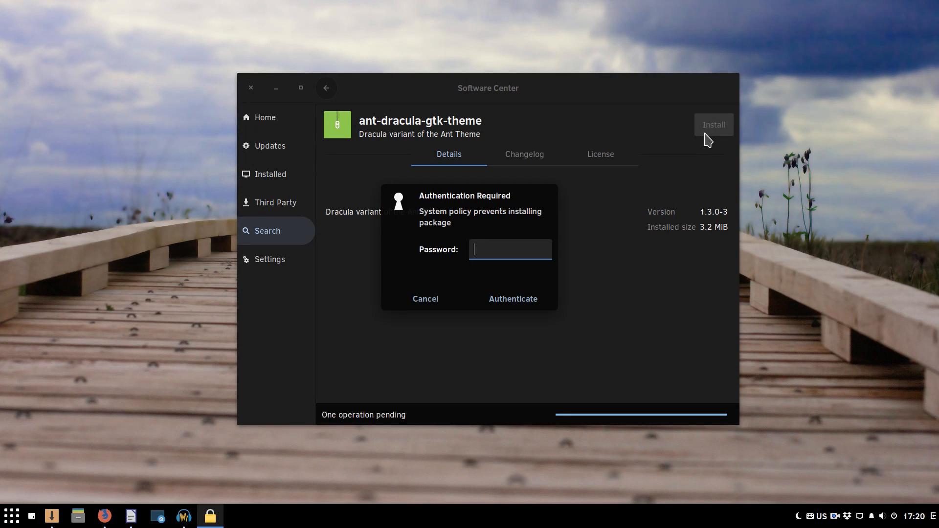
left_click(424, 299)
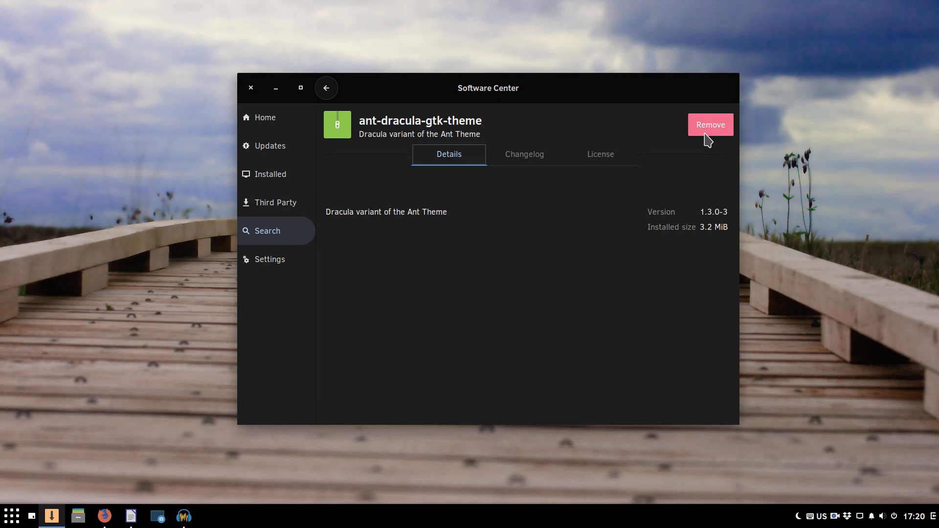
mouse_move(599, 259)
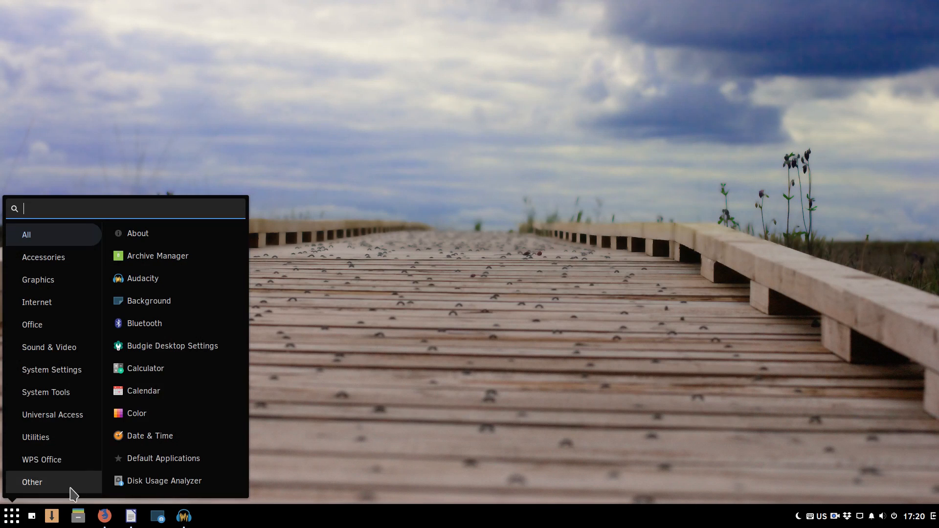
Step: Set the Widgets theme to Ant-Dracula in Budgie Desktop Settings > Style
left_click(172, 345)
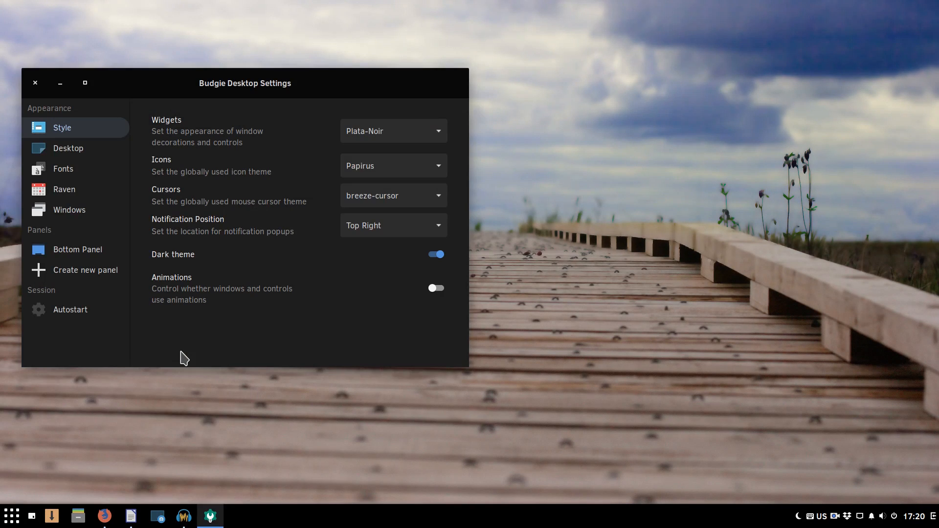
left_click(393, 130)
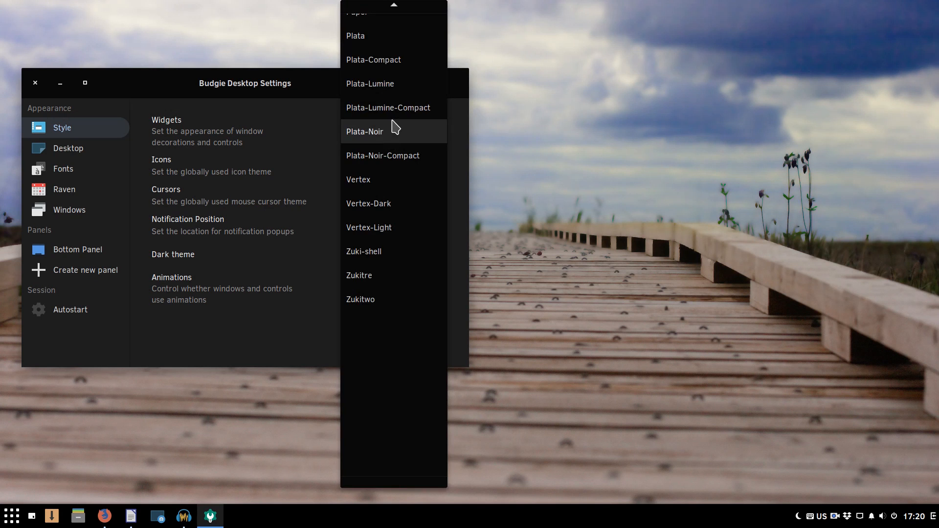
scroll("up", 3)
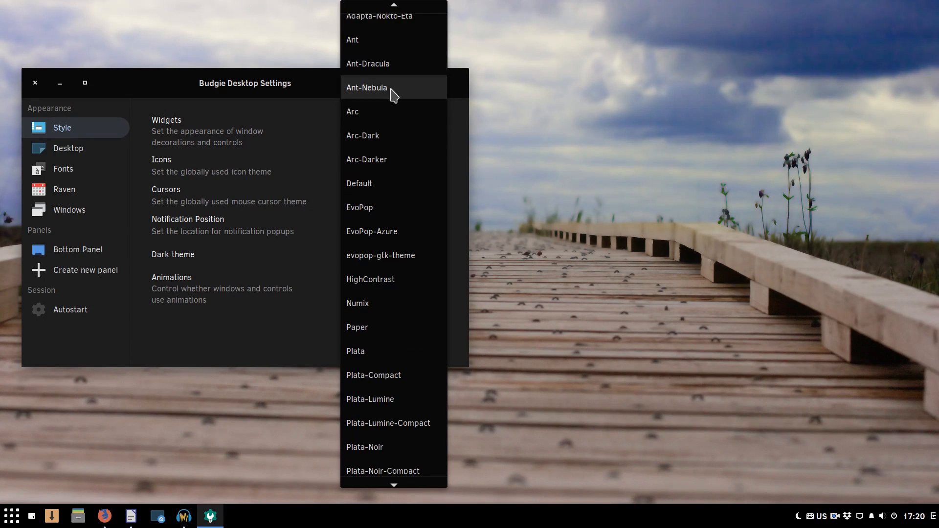
left_click(368, 64)
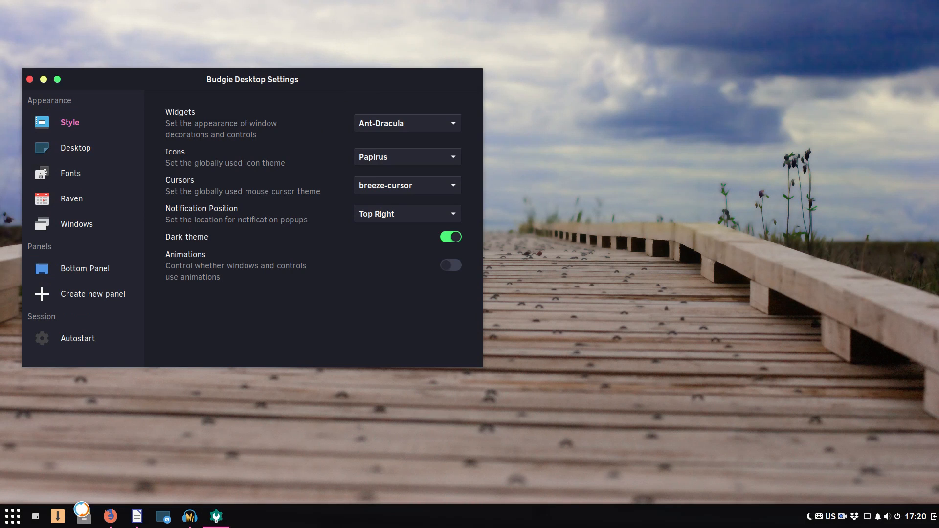
Step: Check the dark look in Files, then bring up gnome-look.org in Firefox
left_click(82, 516)
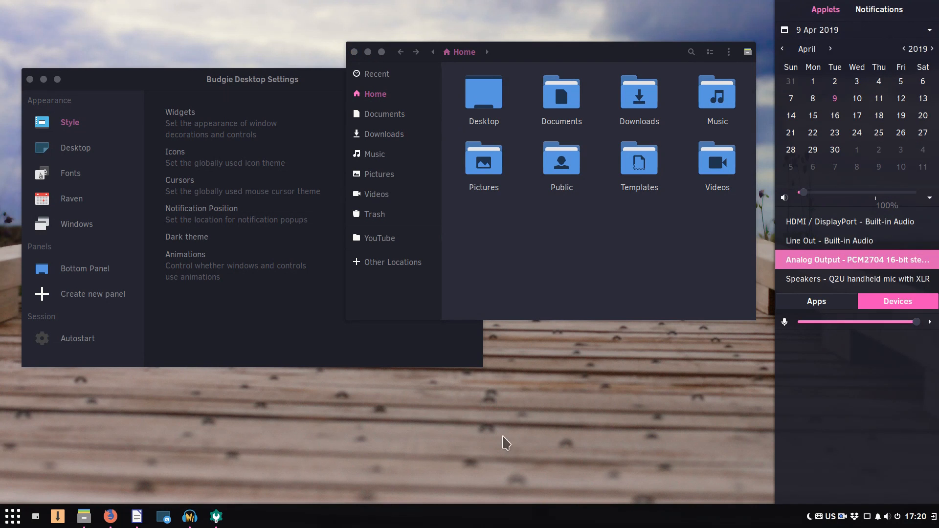
left_click(12, 515)
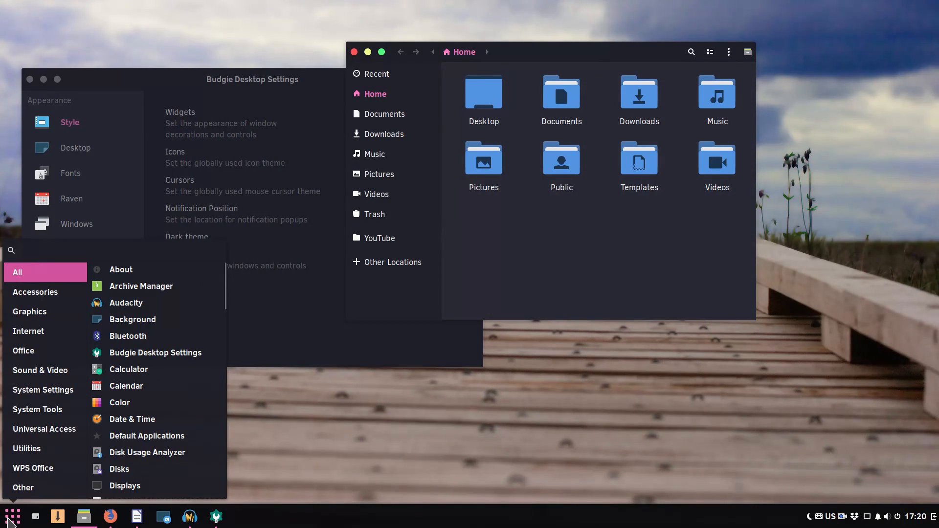
left_click(21, 250)
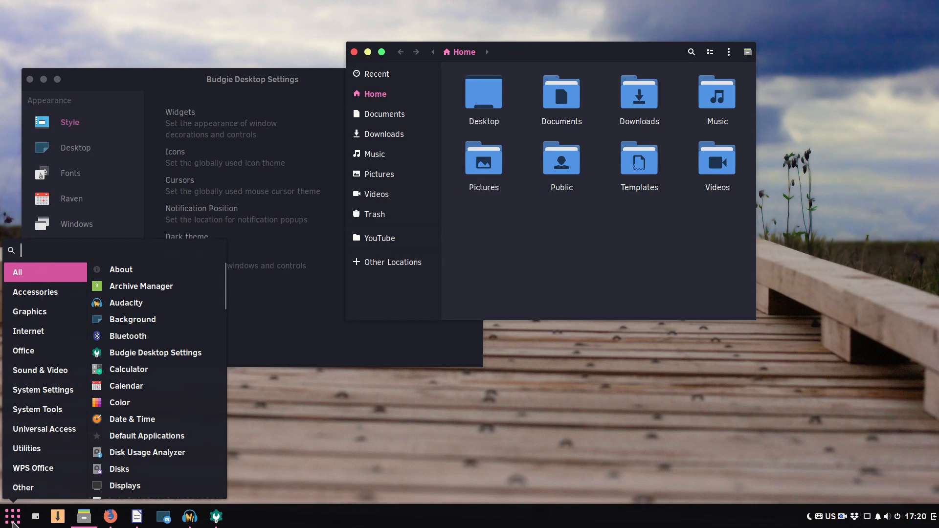
left_click(37, 84)
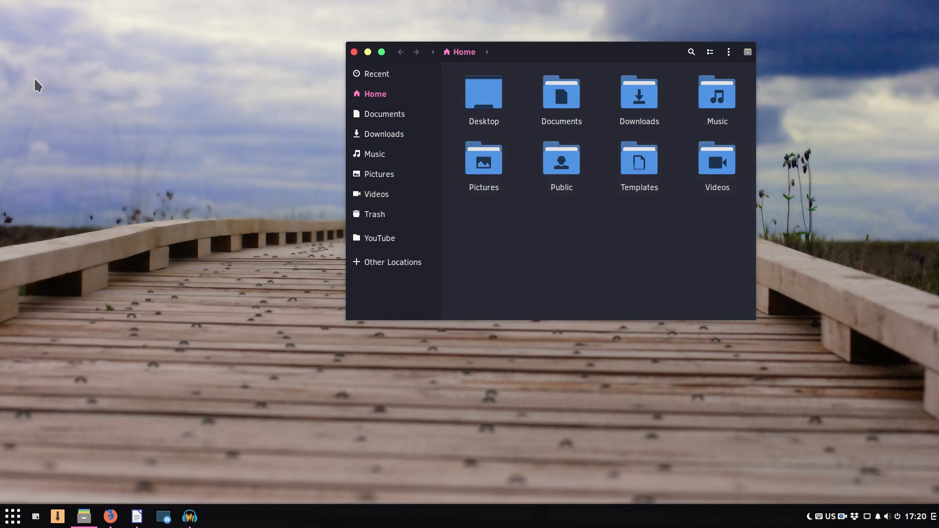
left_click(353, 52)
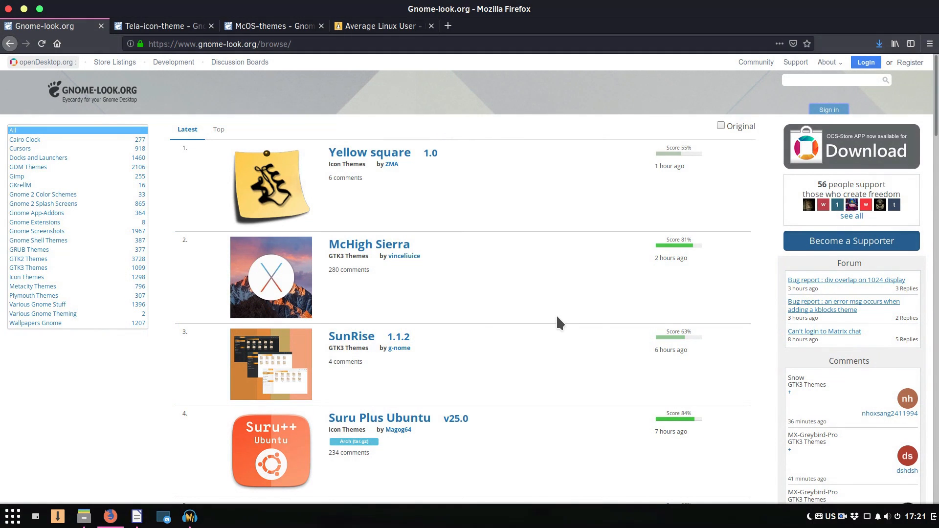
Step: Zoom the page, filter to Icon Themes and switch to the Tela-icon-theme page
key("ctrl+plus")
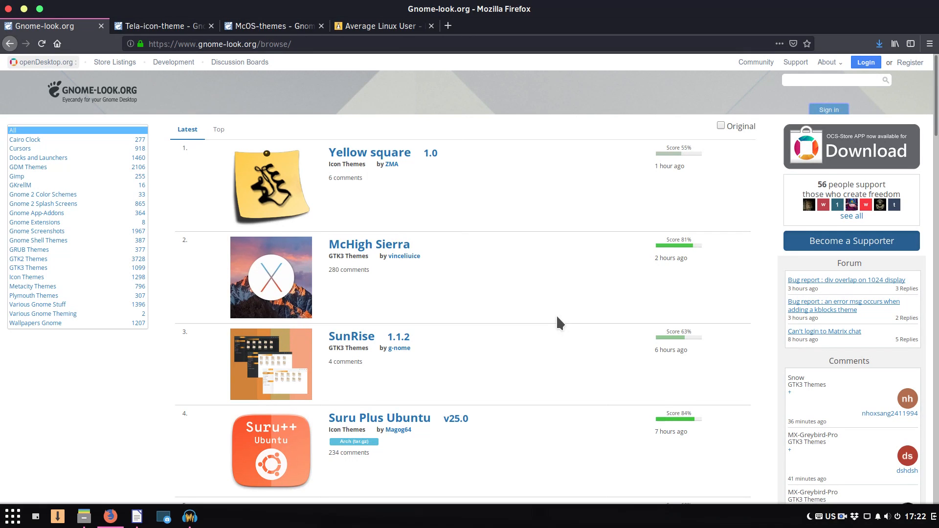
mouse_move(27, 277)
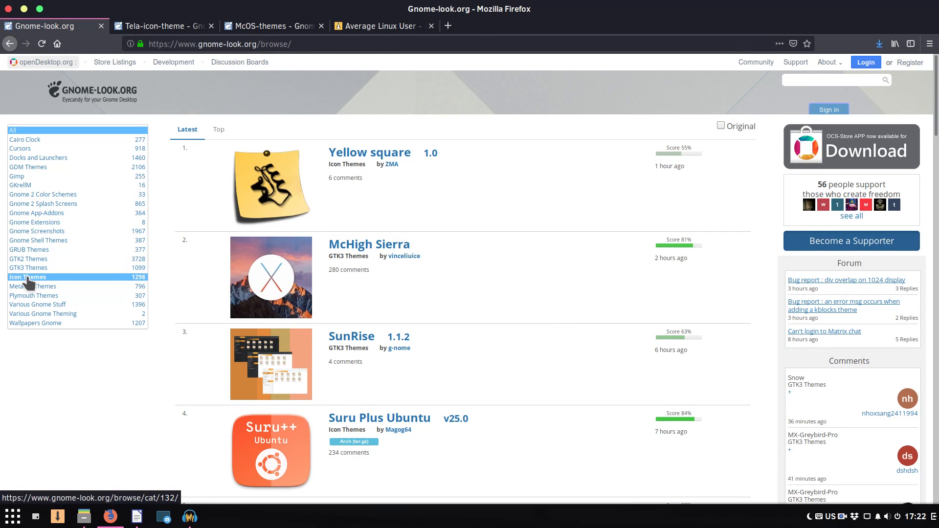
left_click(28, 277)
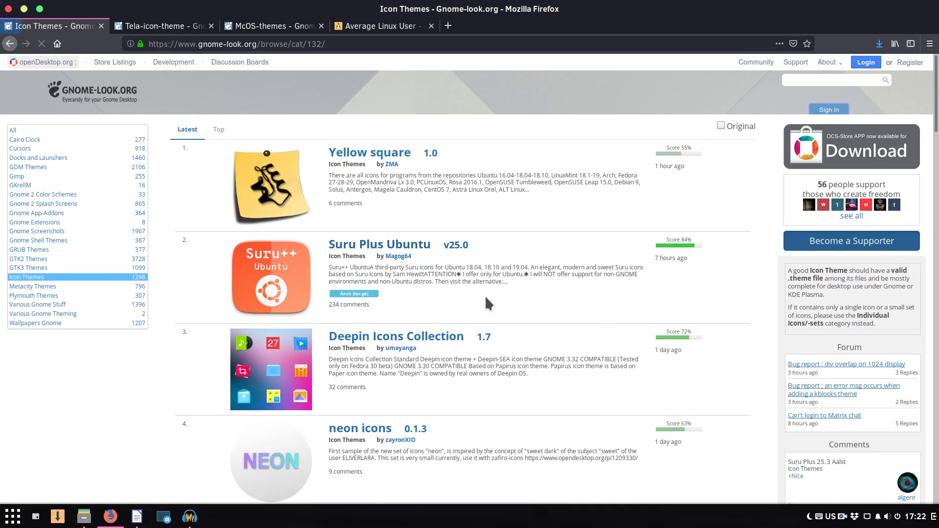
scroll("down", 3)
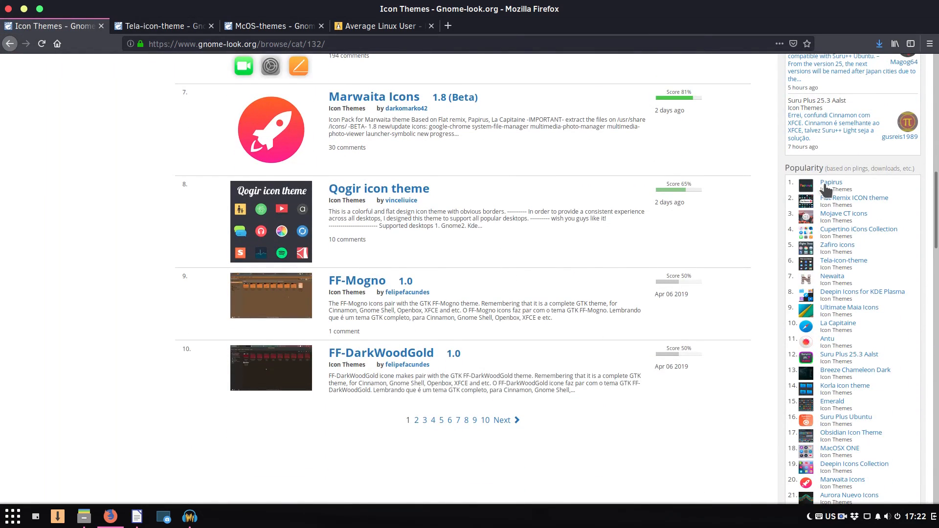
mouse_move(742, 321)
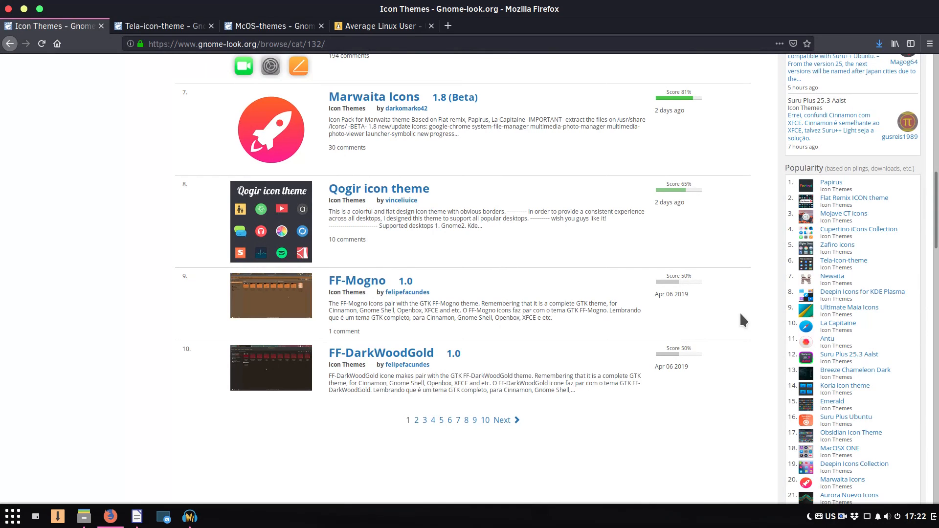
left_click(161, 26)
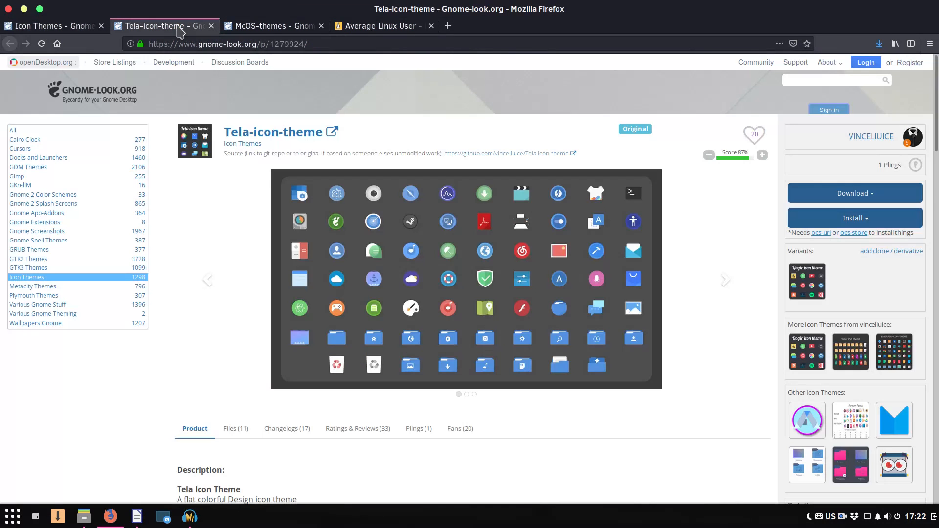
Step: Download Tela.tar.xz from the theme's Files list
scroll("down", 3)
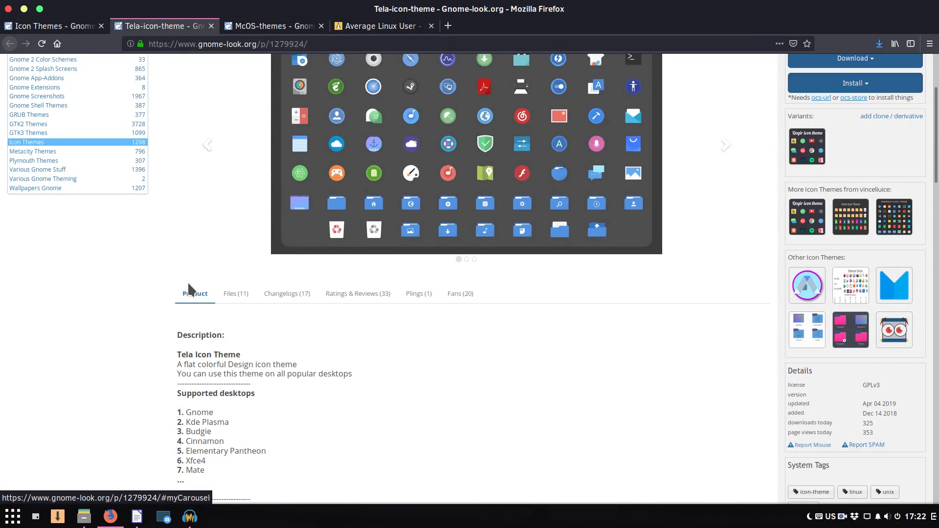
scroll("up", 3)
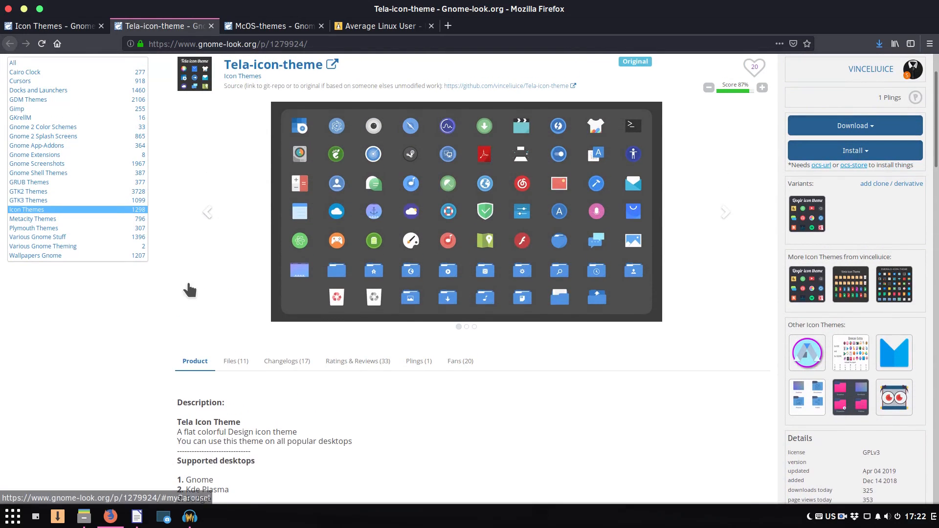
left_click(235, 361)
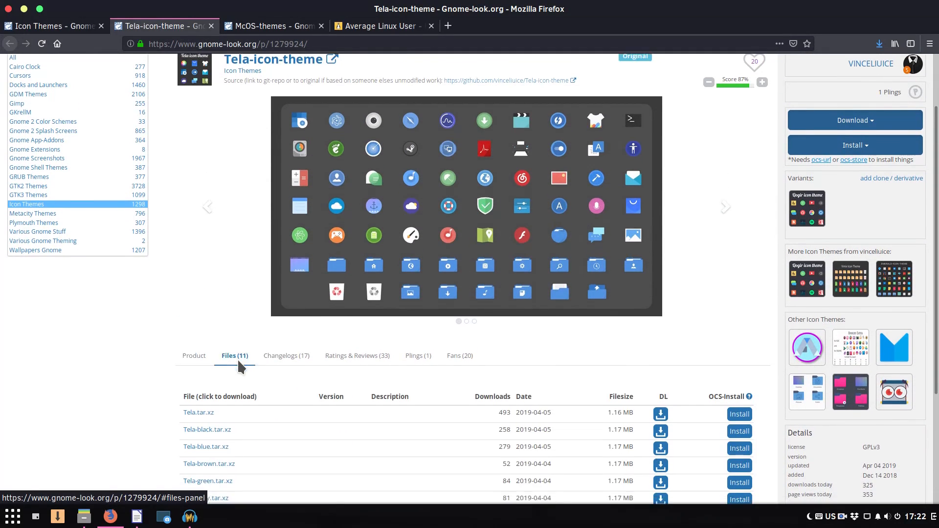
scroll("down", 3)
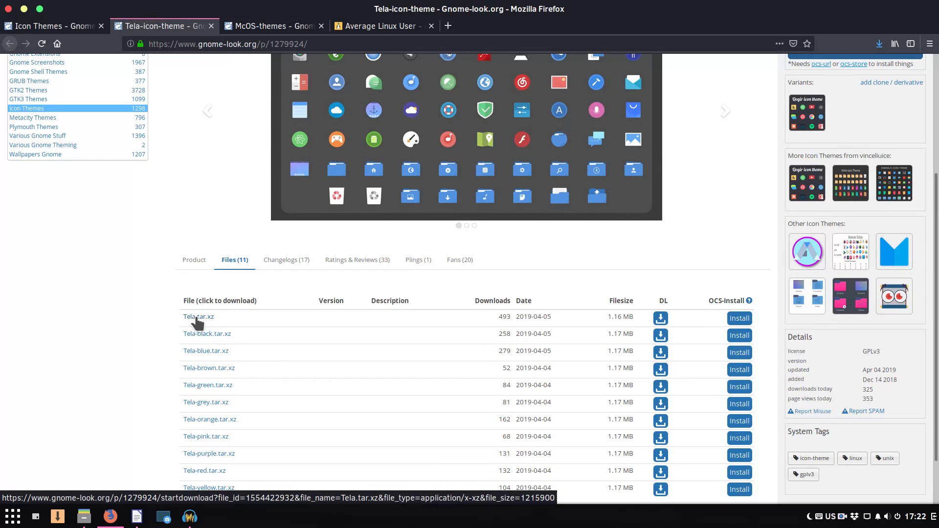
left_click(197, 316)
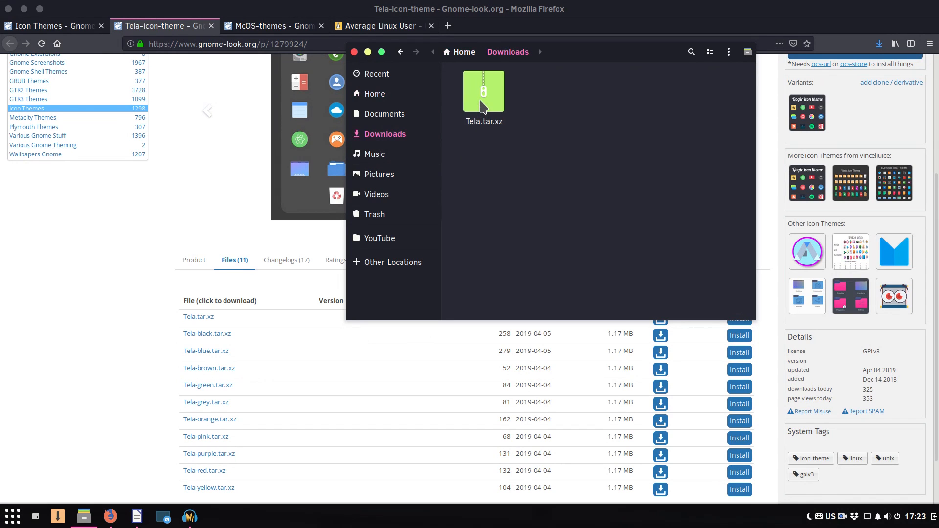
Step: Extract Tela.tar.xz here in Downloads
right_click(483, 93)
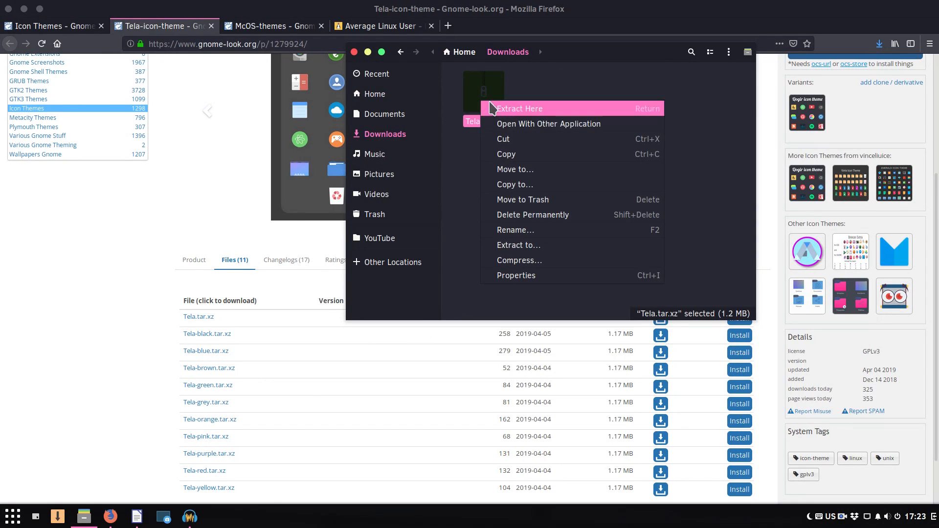
left_click(518, 109)
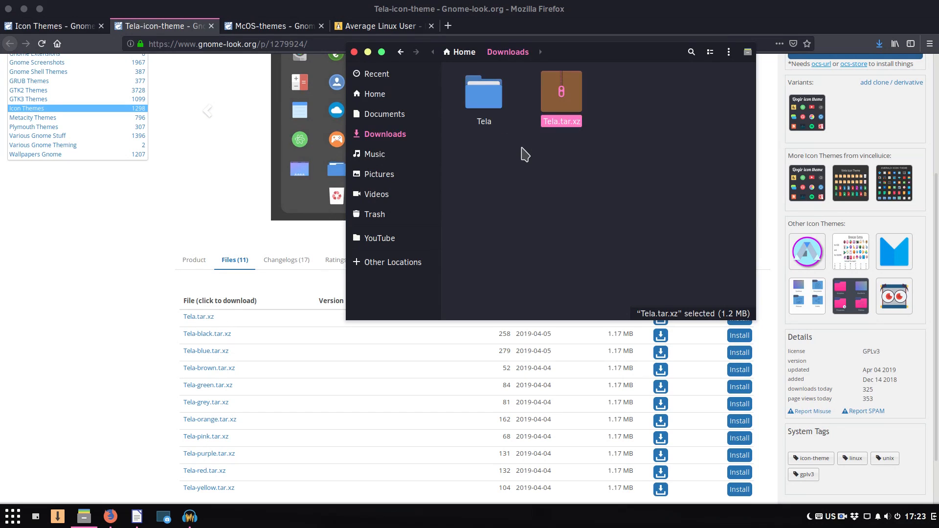
left_click(483, 92)
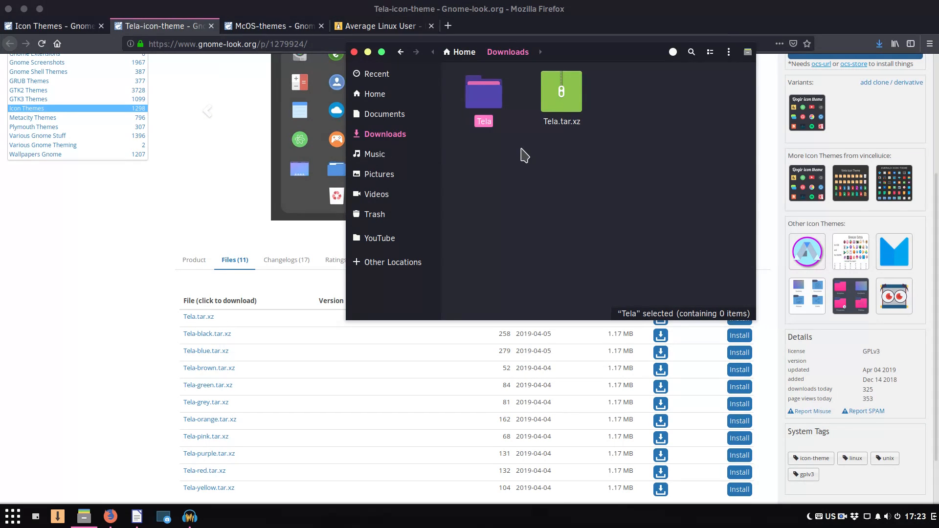
Step: Enter the extracted Tela folders, copy Tela and Tela-Dark, and go to Home
double_click(483, 92)
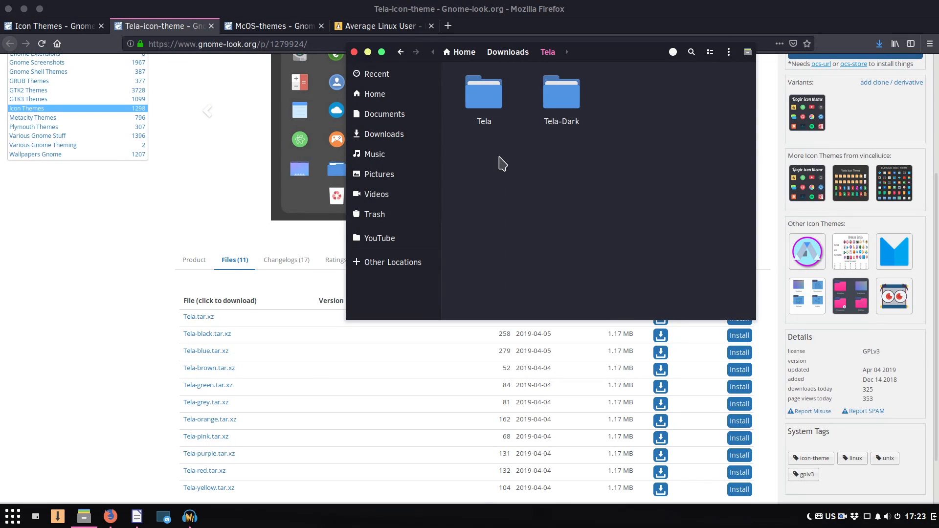
double_click(483, 91)
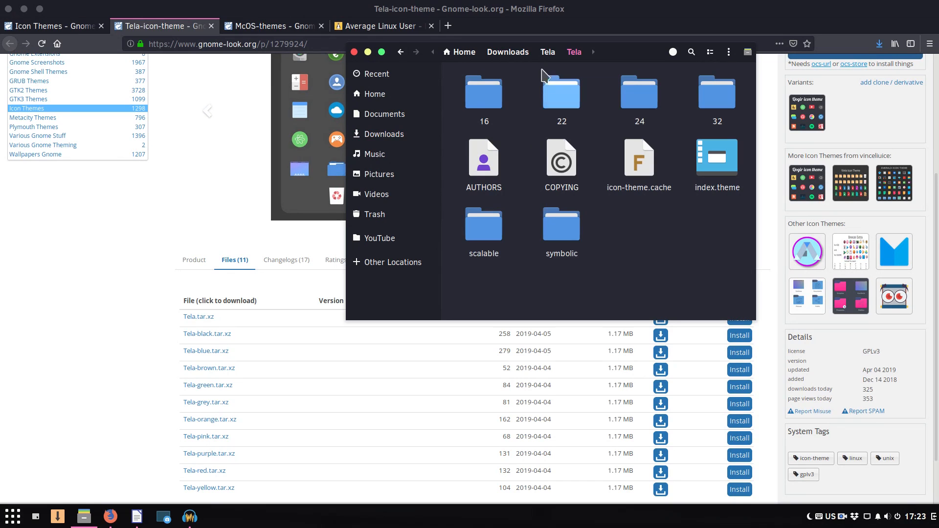
mouse_move(536, 102)
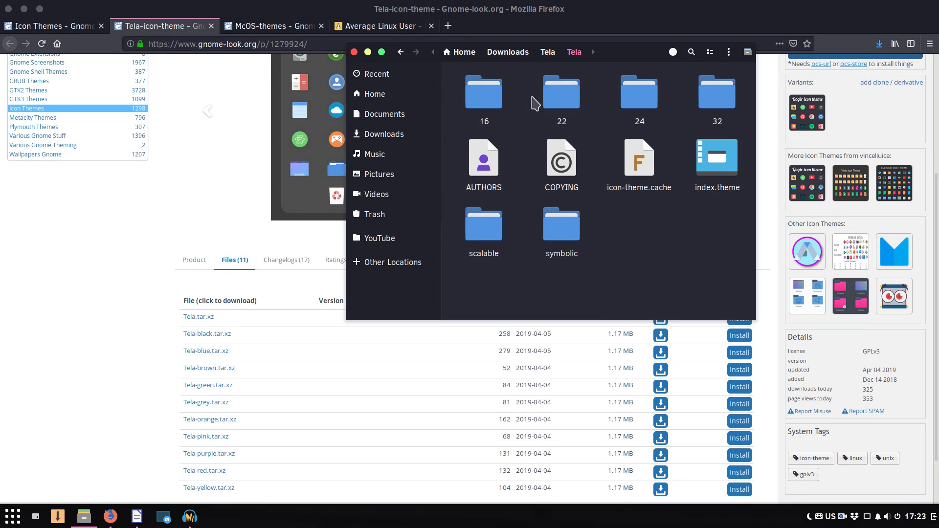
mouse_move(668, 140)
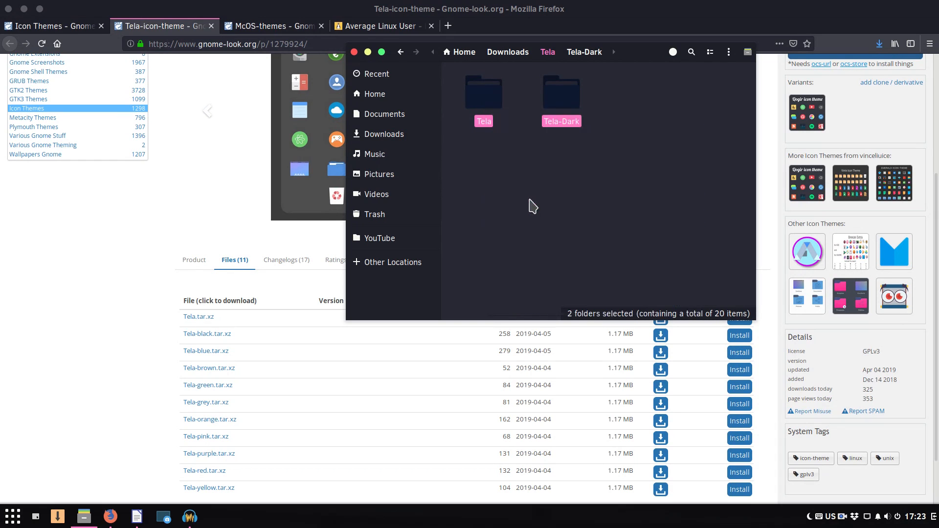
left_click(375, 94)
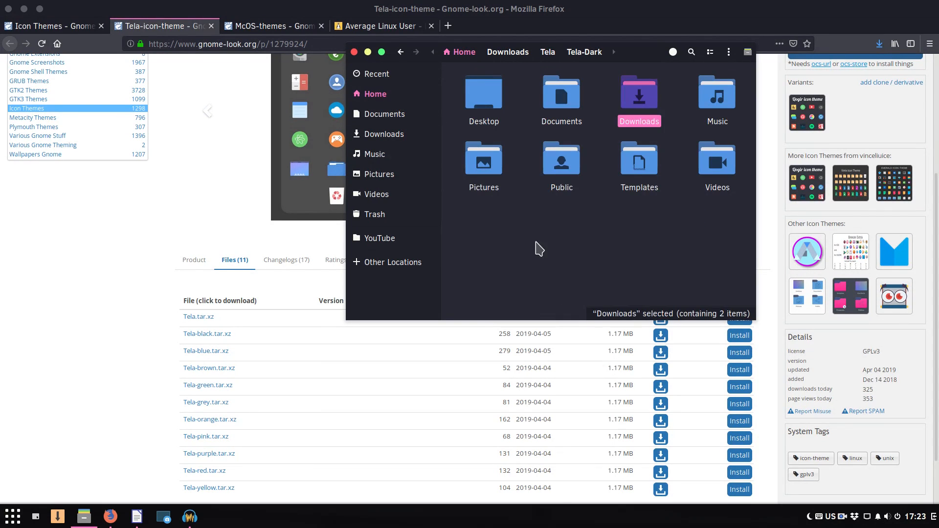
Step: Show hidden files in the home folder
left_click(534, 234)
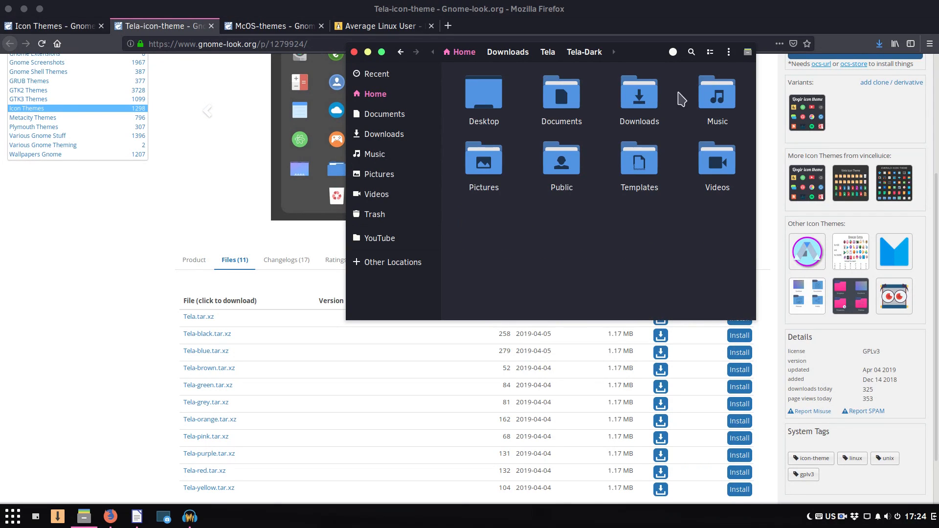
left_click(729, 52)
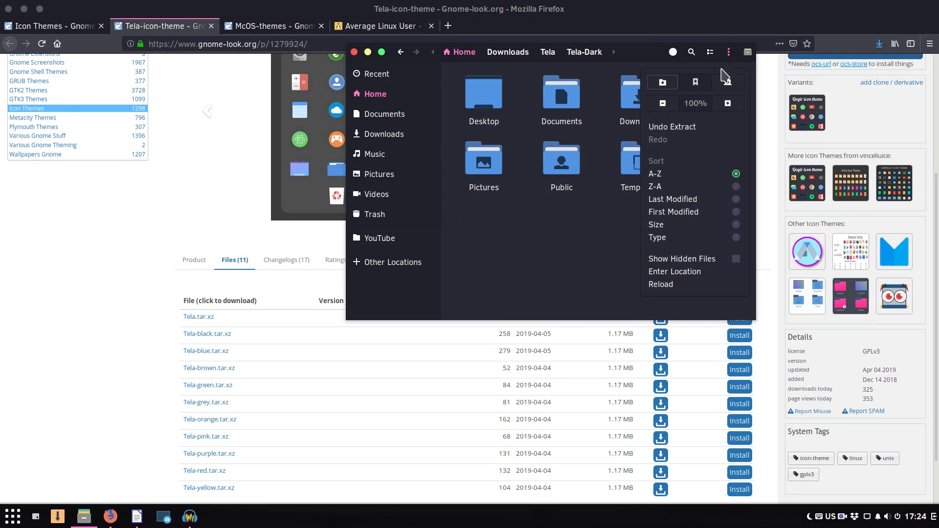
mouse_move(735, 267)
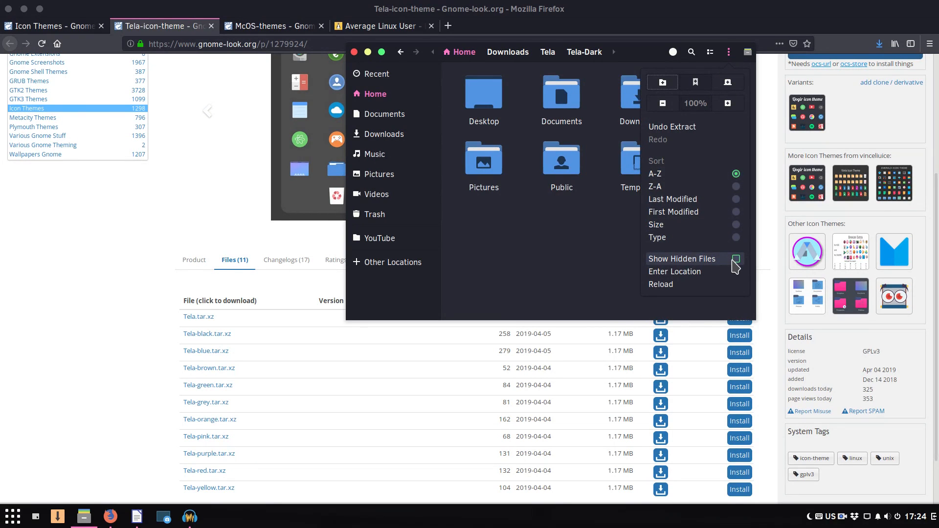
left_click(682, 258)
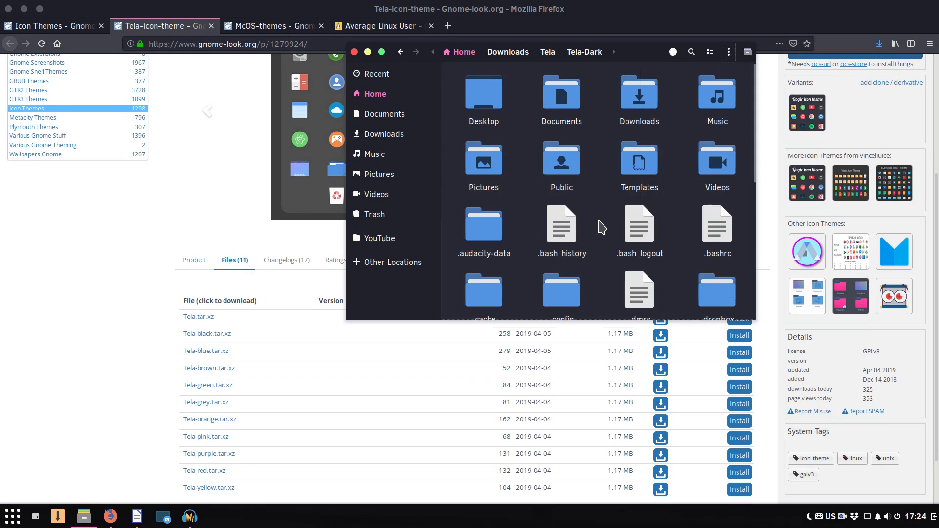
Step: Create a .icons folder in home and paste Tela and Tela-Dark into it
scroll("down", 3)
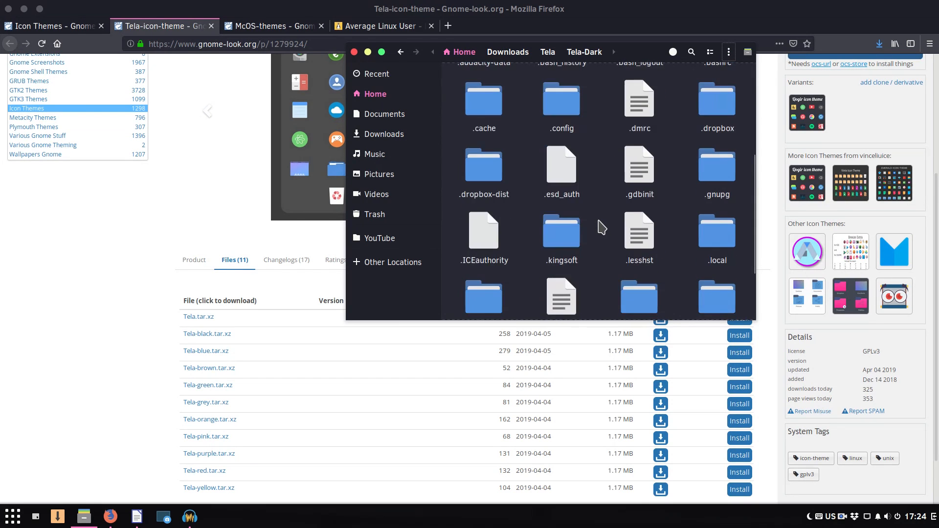
scroll("down", 3)
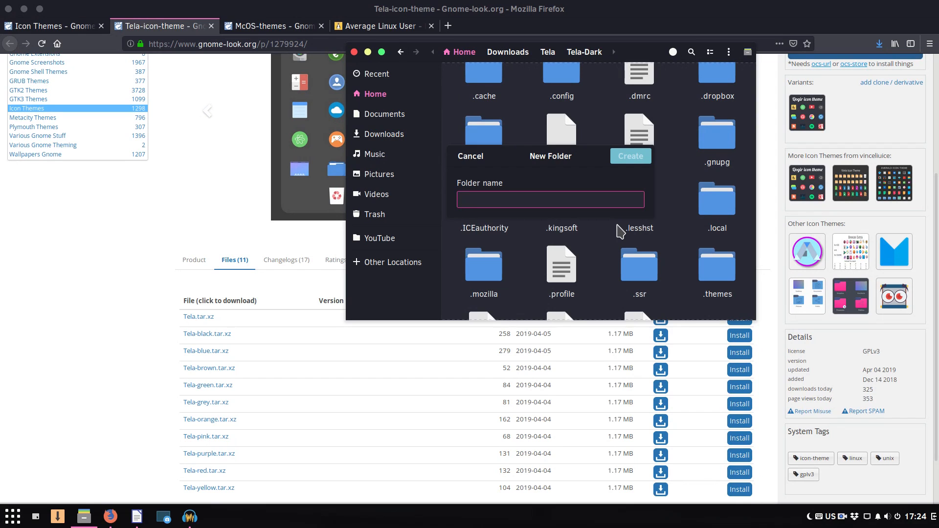
type(".icons")
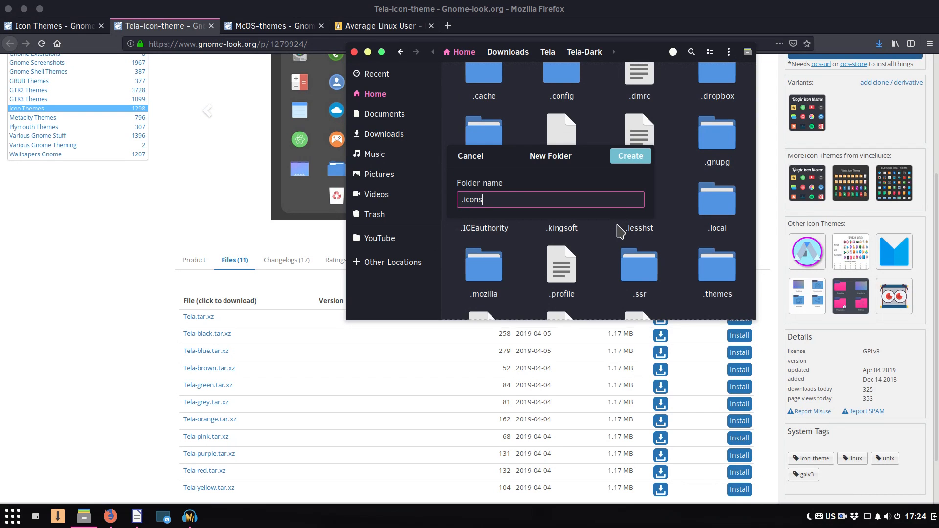
left_click(629, 156)
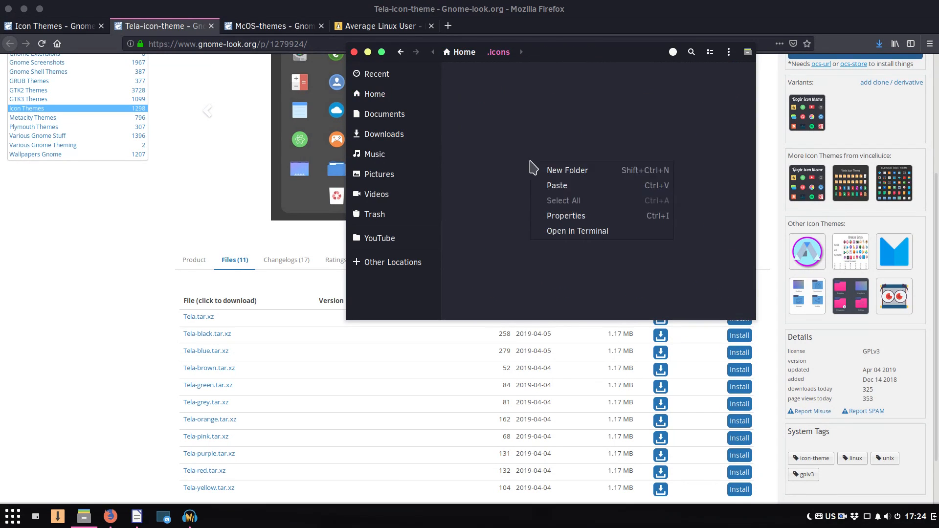
left_click(556, 186)
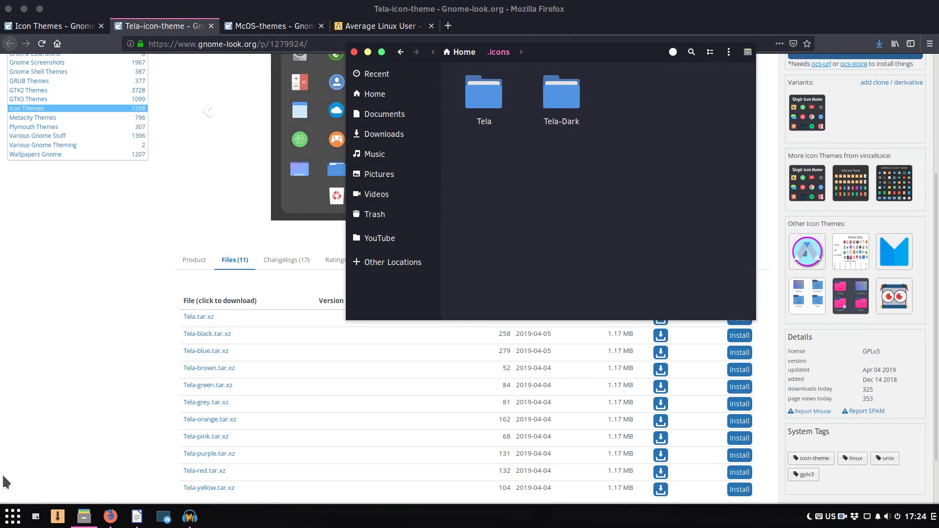
Step: Change the Icons theme from Papirus to Tela in Budgie Desktop Settings
left_click(12, 515)
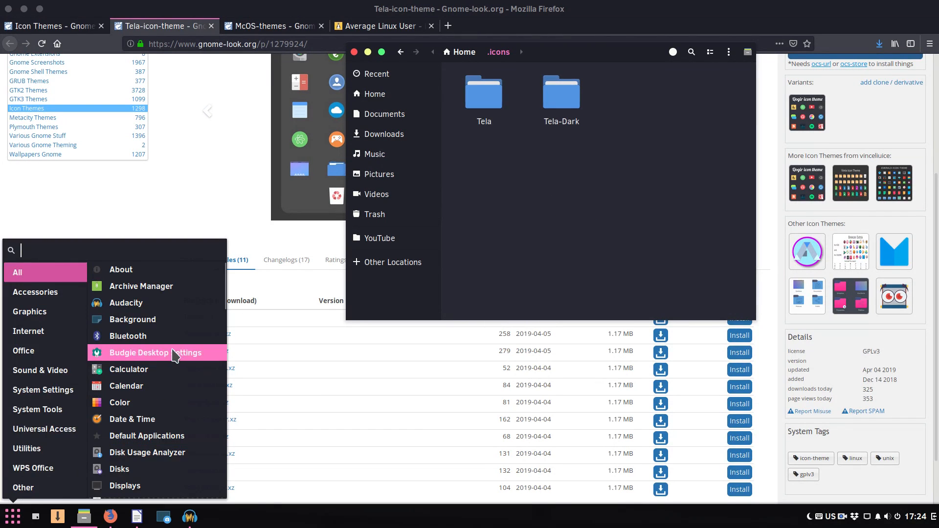
left_click(138, 352)
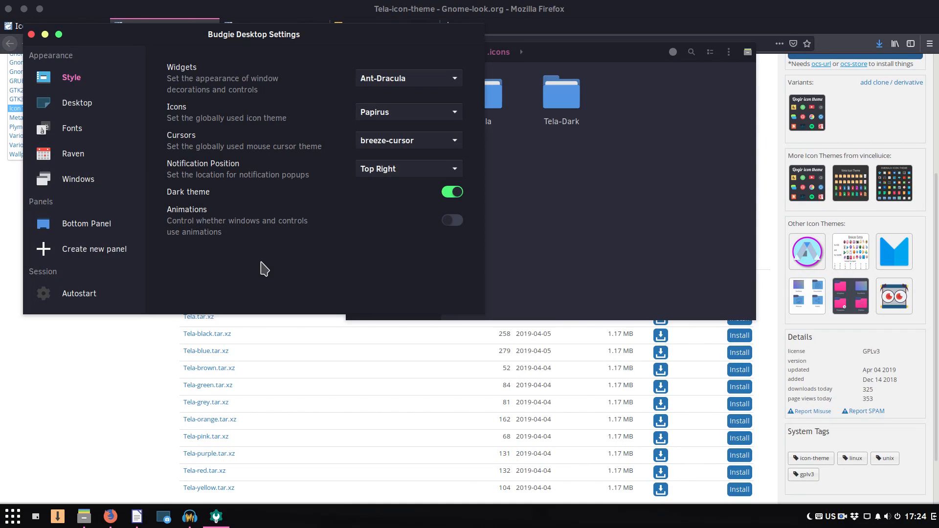
left_click(409, 111)
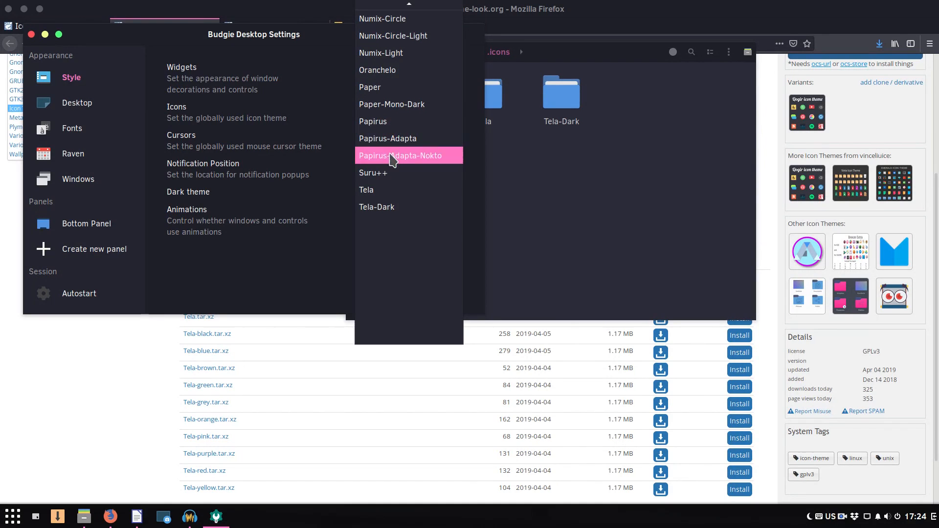
mouse_move(392, 207)
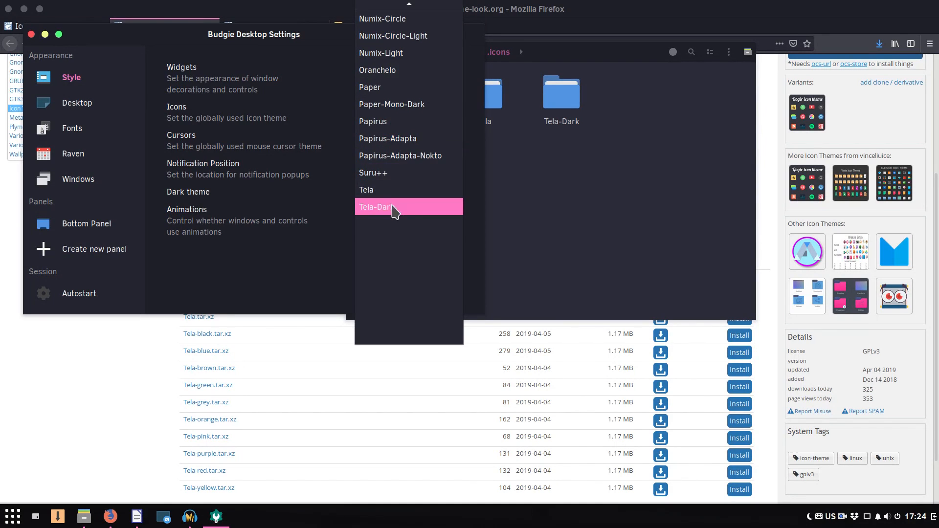
mouse_move(390, 193)
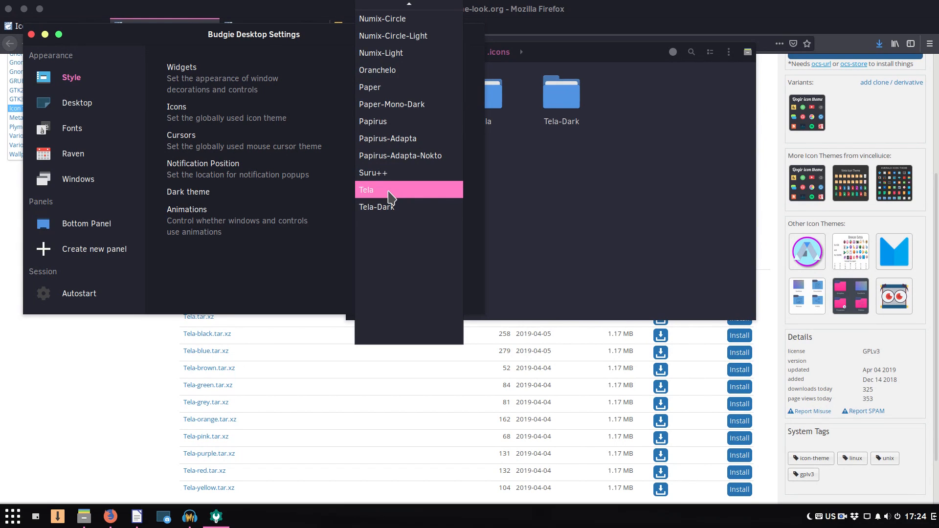
left_click(365, 189)
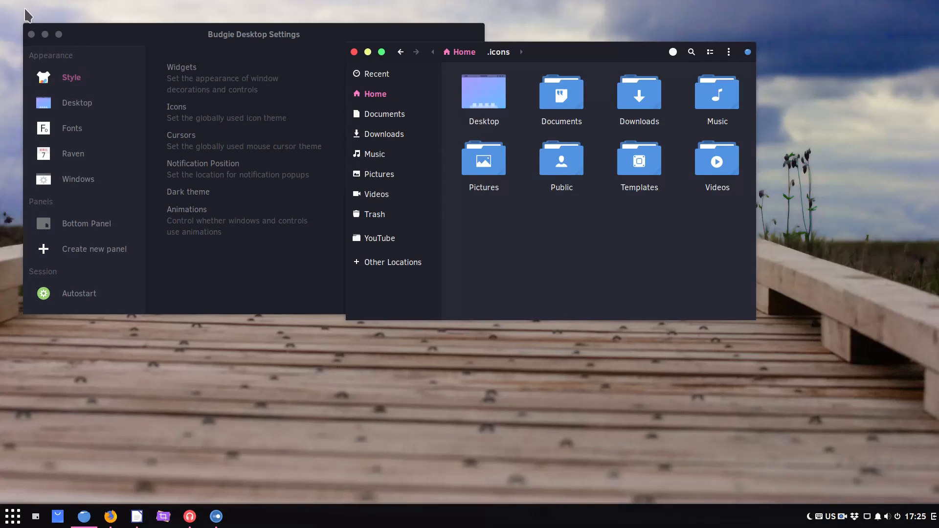
left_click(12, 517)
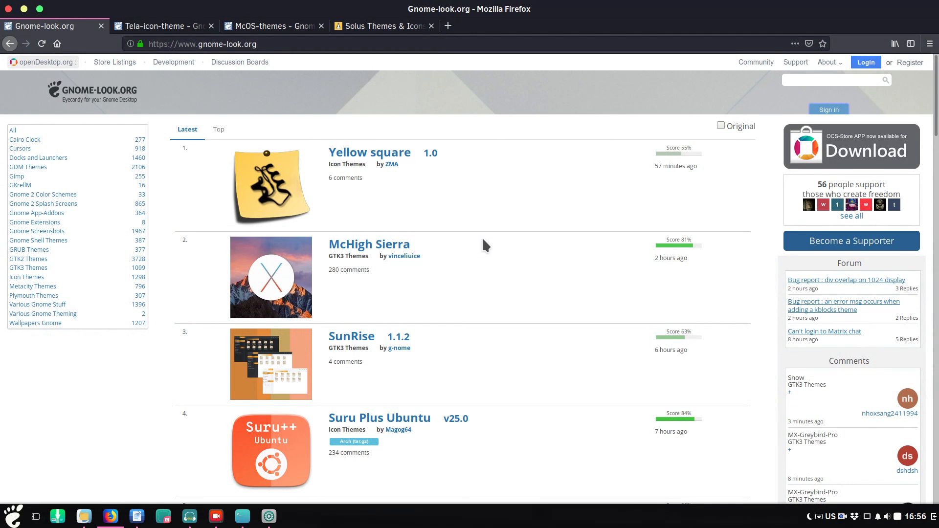
mouse_move(137, 287)
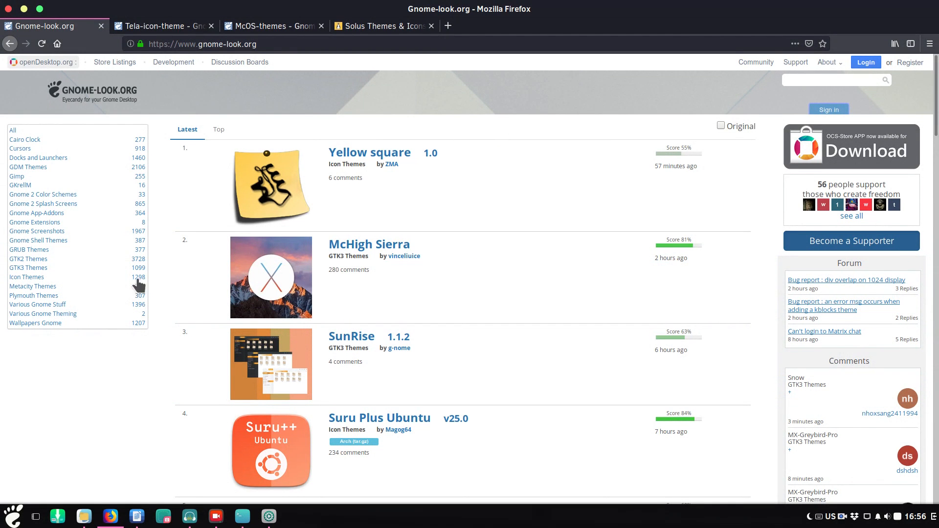
mouse_move(29, 268)
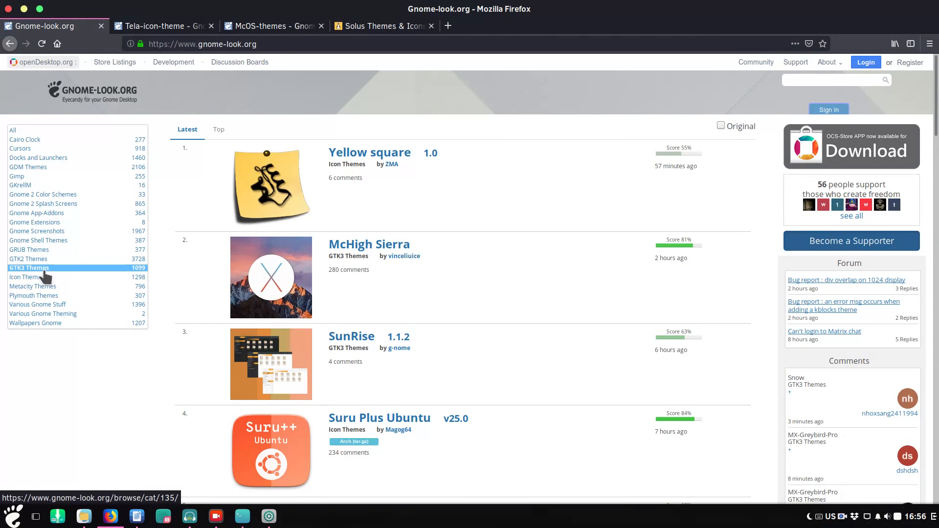
mouse_move(36, 270)
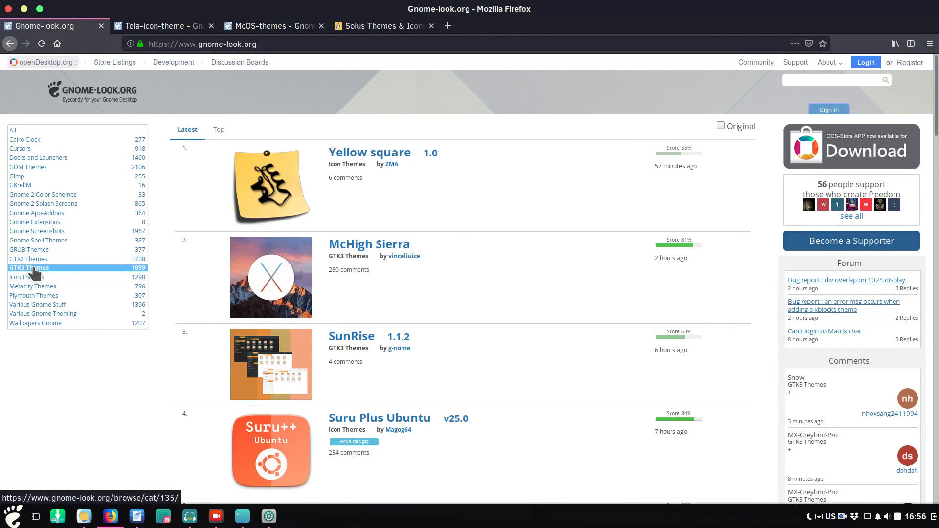
Step: Browse the GTK3 Themes category and switch to the McOS-themes page
left_click(29, 268)
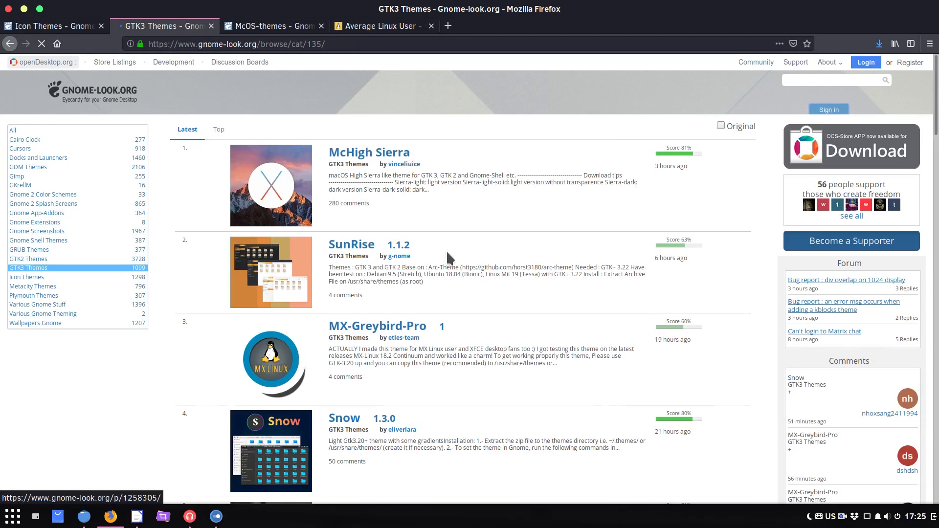
scroll("down", 3)
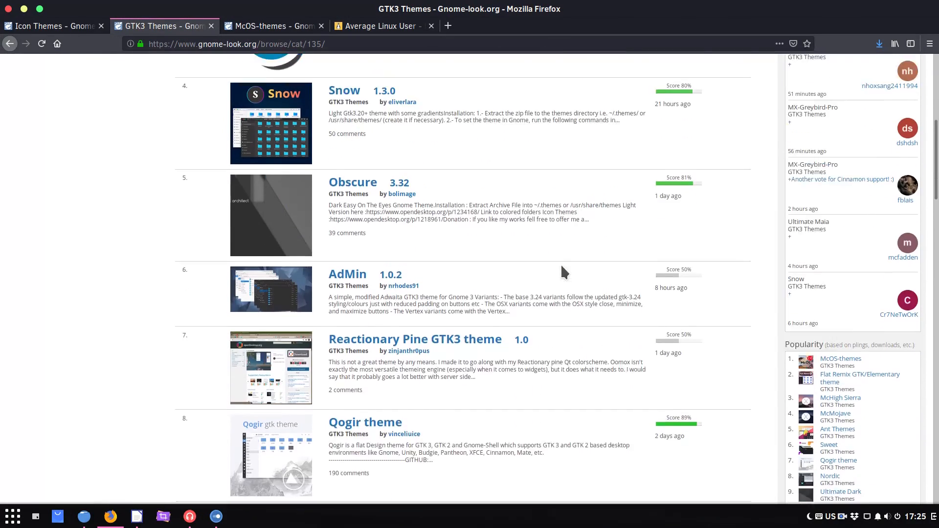
scroll("down", 3)
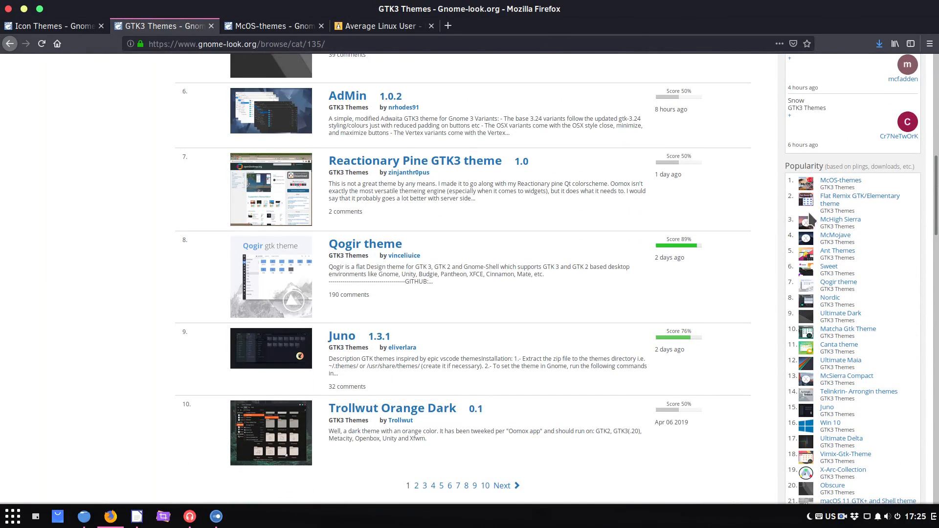
mouse_move(540, 229)
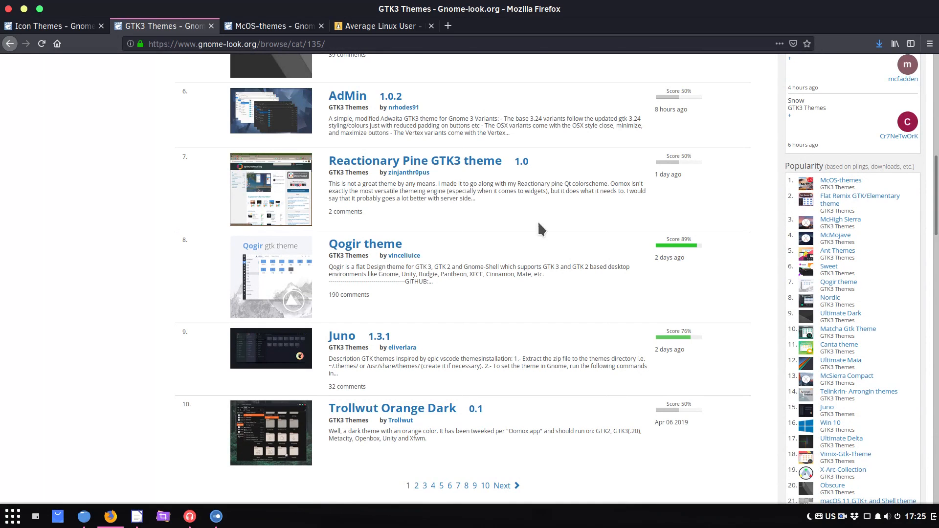
left_click(273, 26)
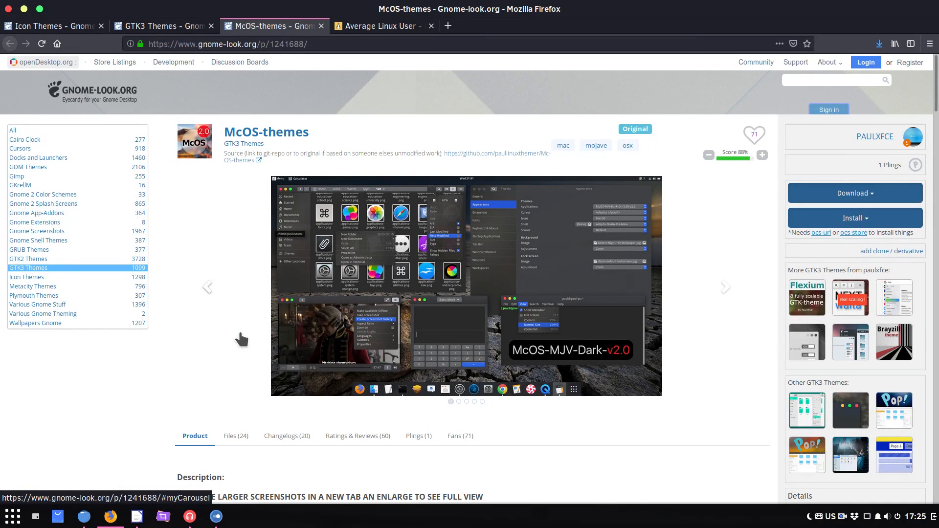
Step: Show the McOS-themes Files list with McOS-MJV-Gn3.32-v2.1.tar.xz
scroll("down", 3)
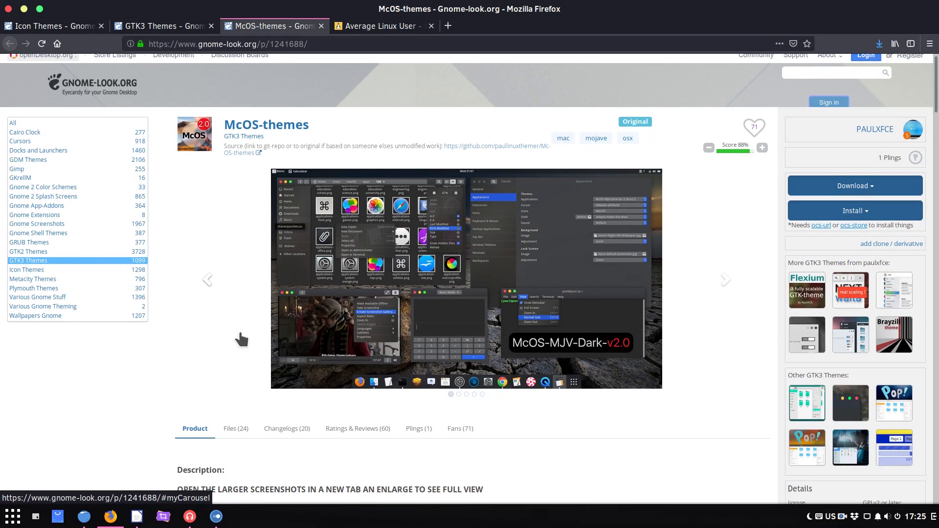
scroll("down", 3)
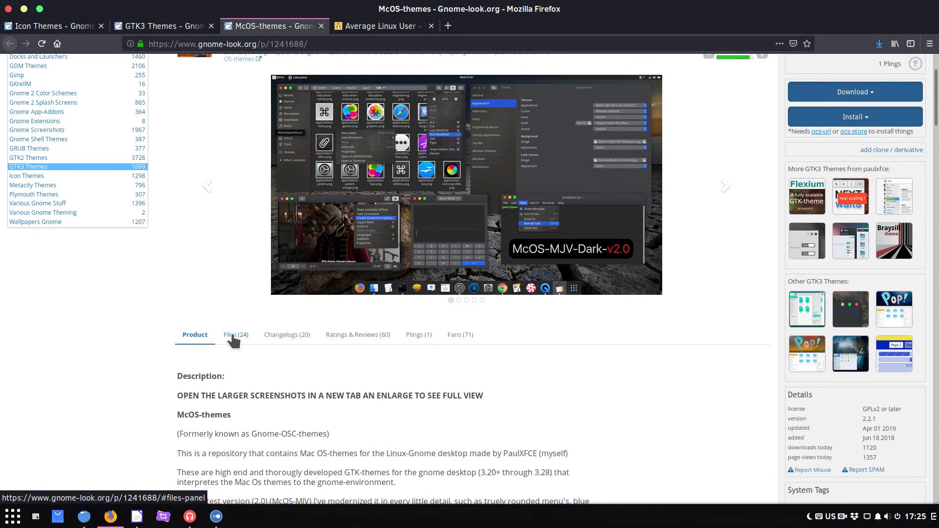
left_click(235, 335)
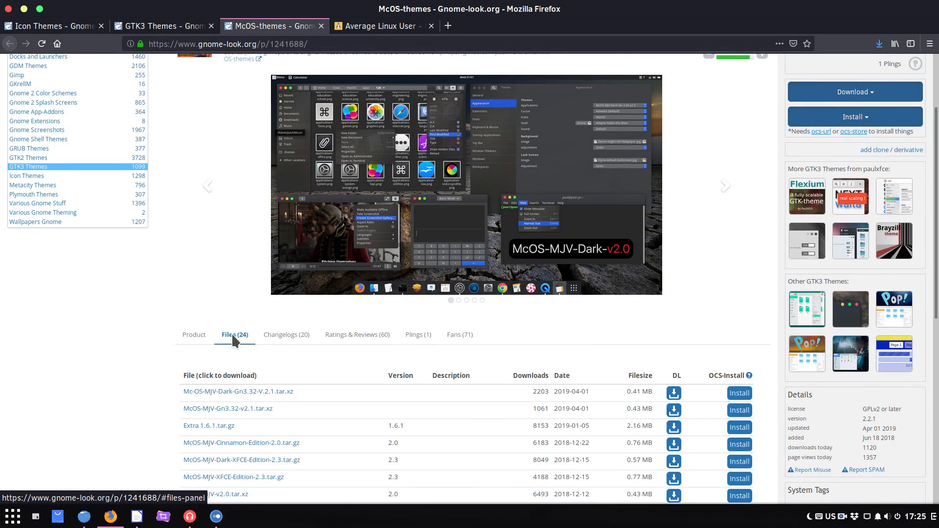
scroll("down", 3)
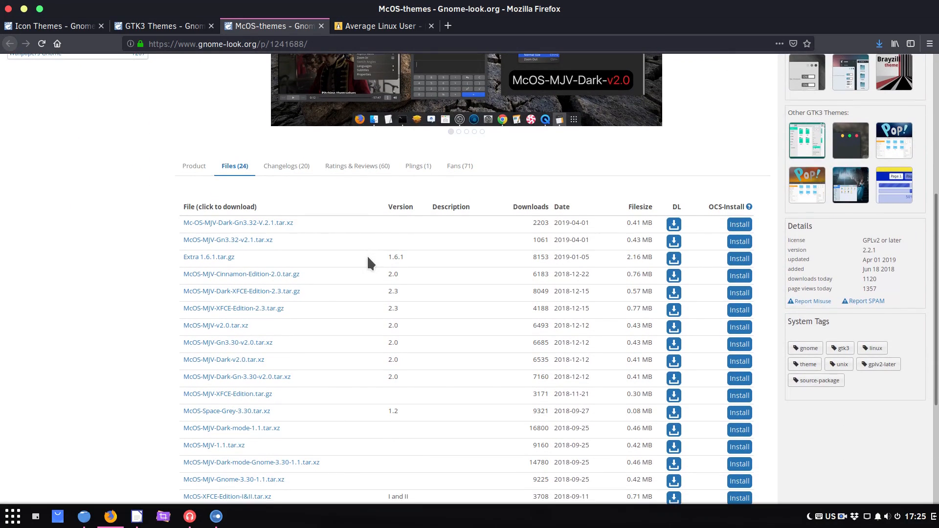
mouse_move(197, 257)
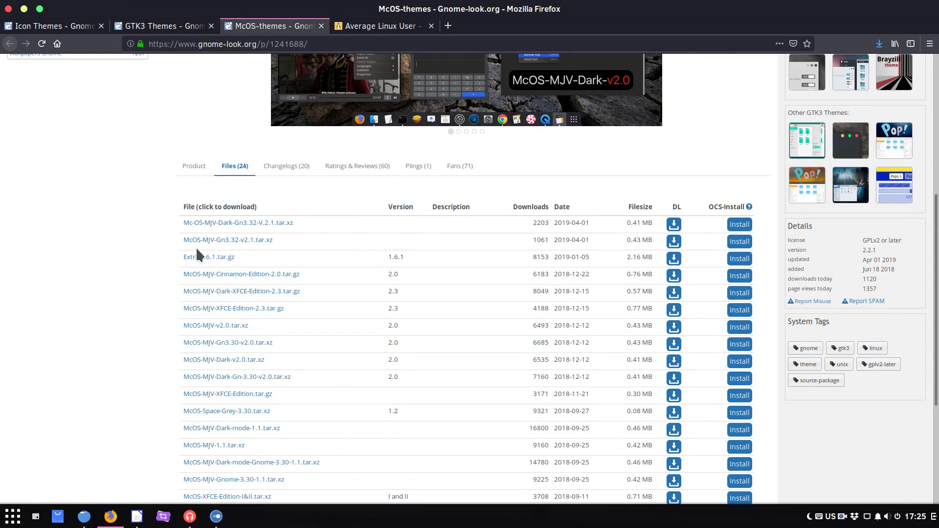
mouse_move(228, 240)
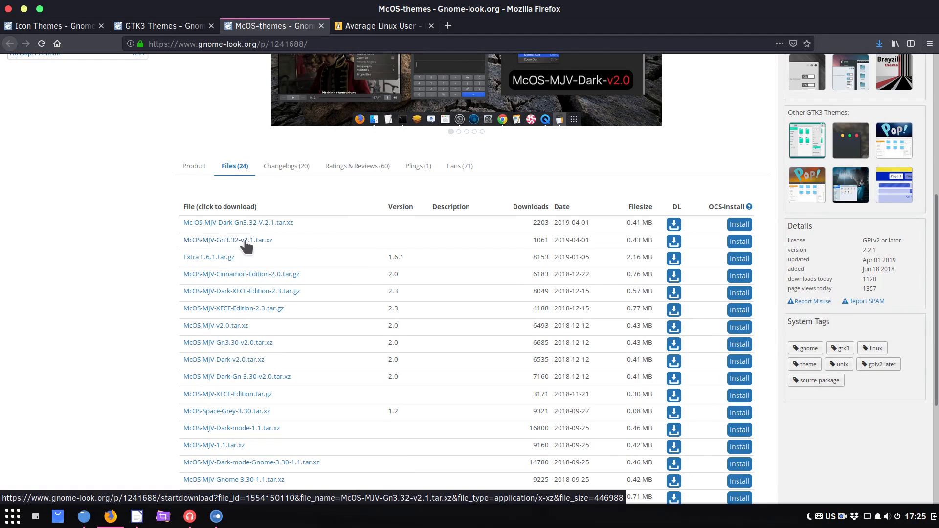
mouse_move(192, 245)
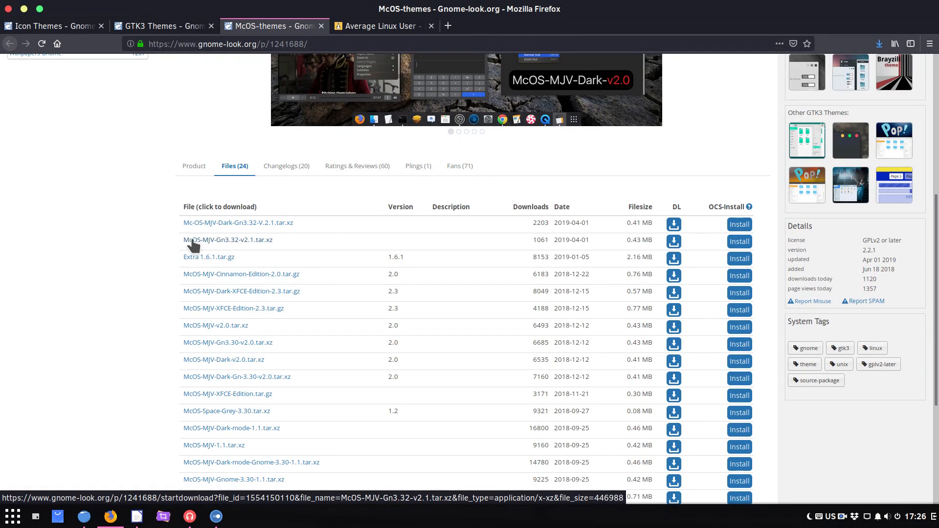
mouse_move(212, 225)
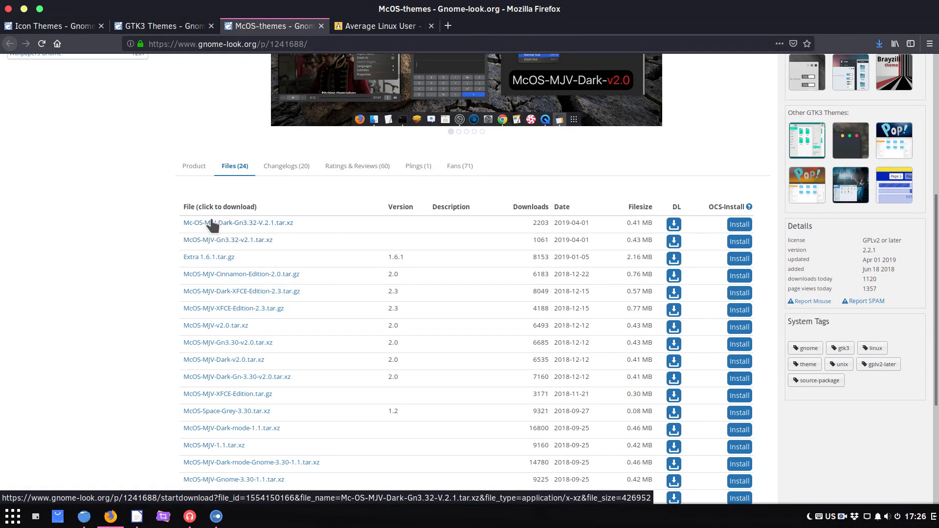
mouse_move(234, 243)
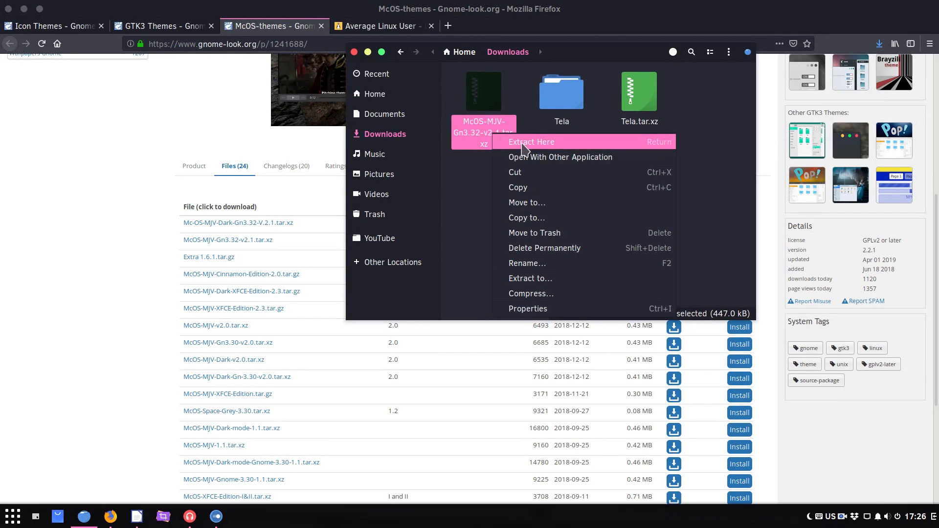
Step: Extract the McOS-MJV-Gn3.32-v2.1 archive and place its folder in ~/.themes
left_click(530, 142)
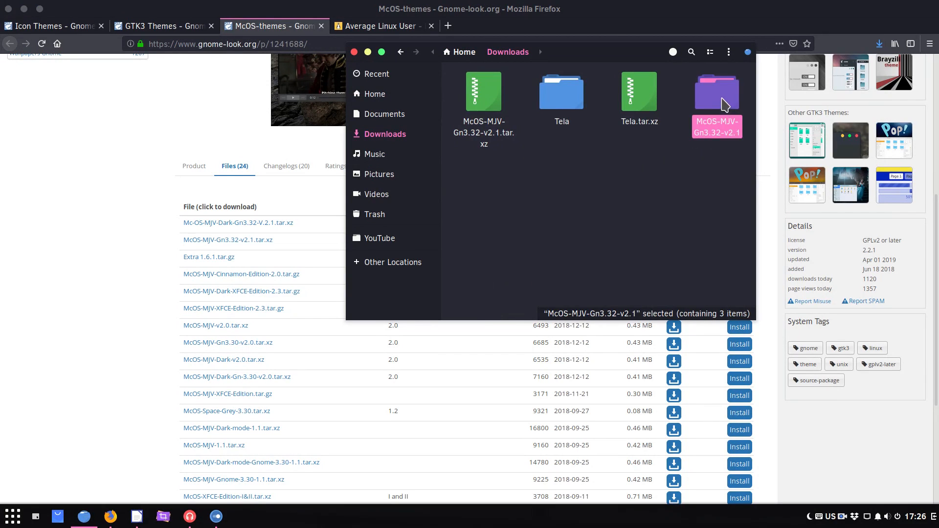
double_click(716, 92)
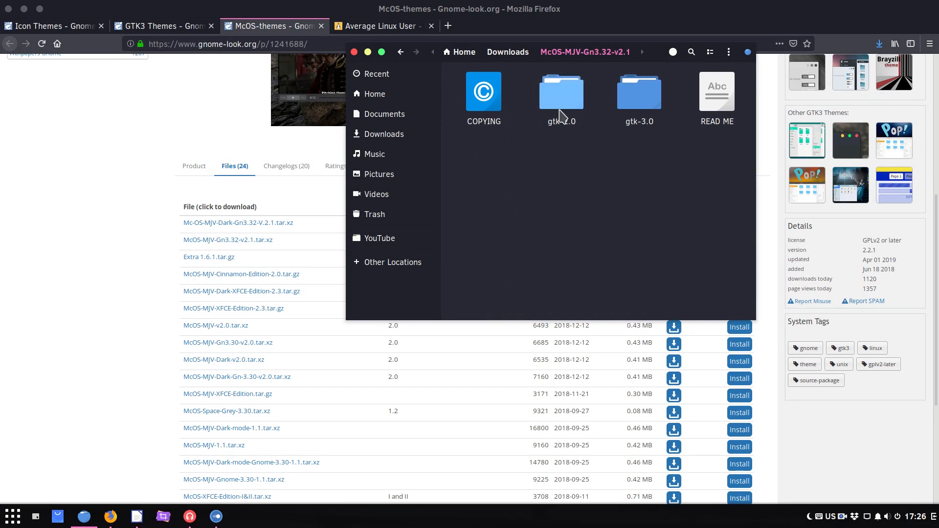
mouse_move(606, 111)
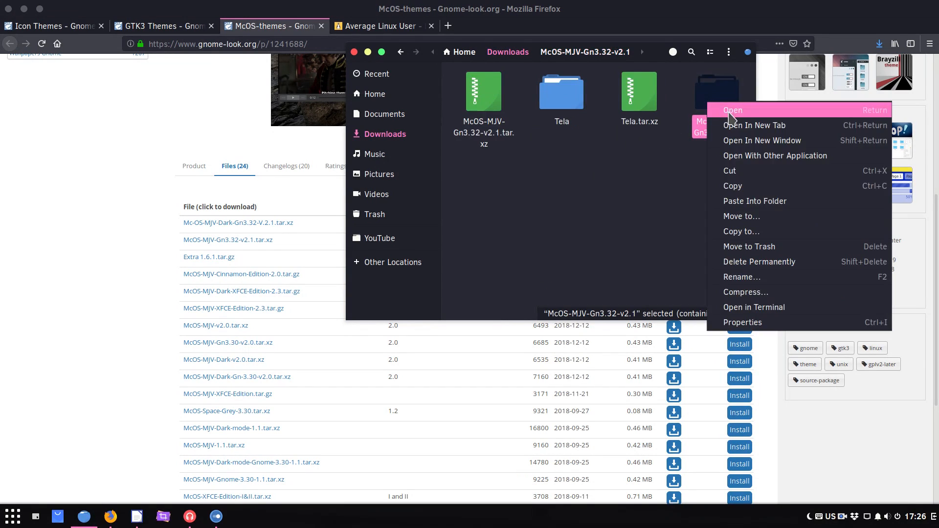
left_click(374, 93)
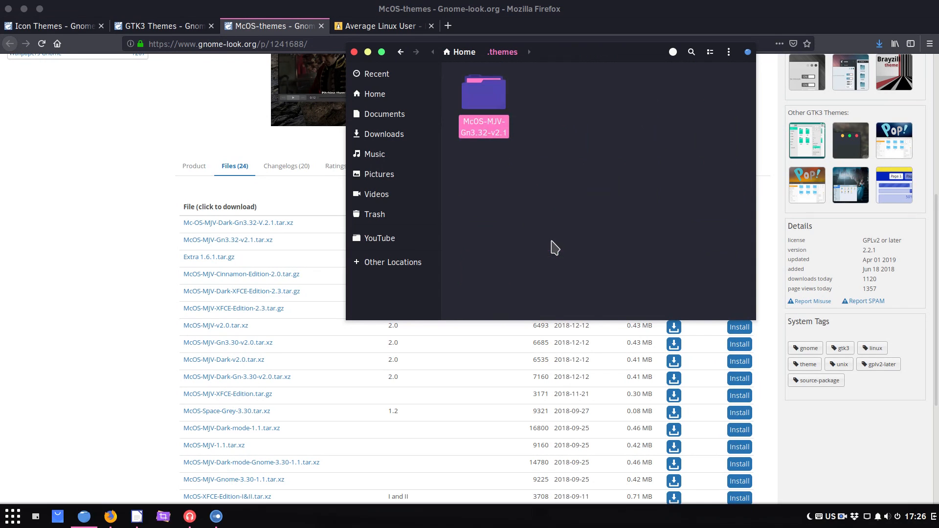
left_click(554, 248)
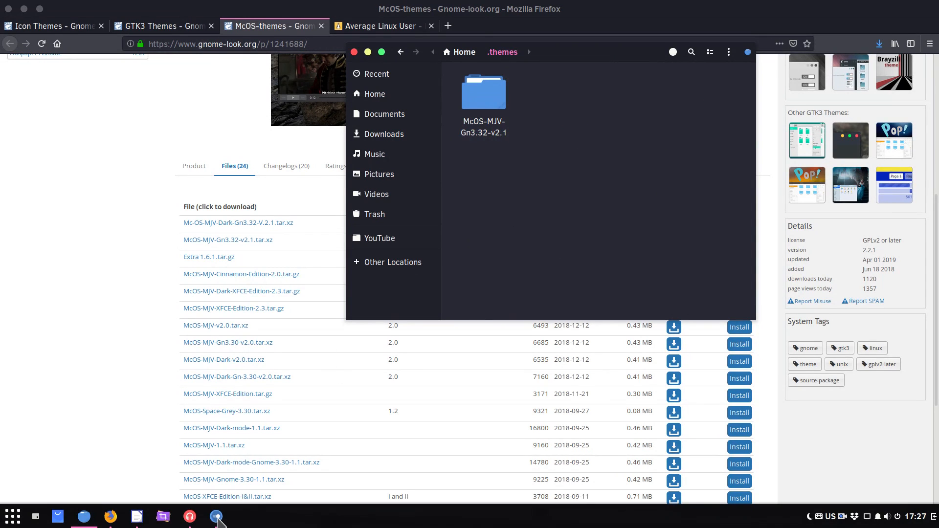
Step: Set the Widgets theme to McOS-MJV-Gn3.32-v2.1 in Budgie Desktop Settings
left_click(217, 517)
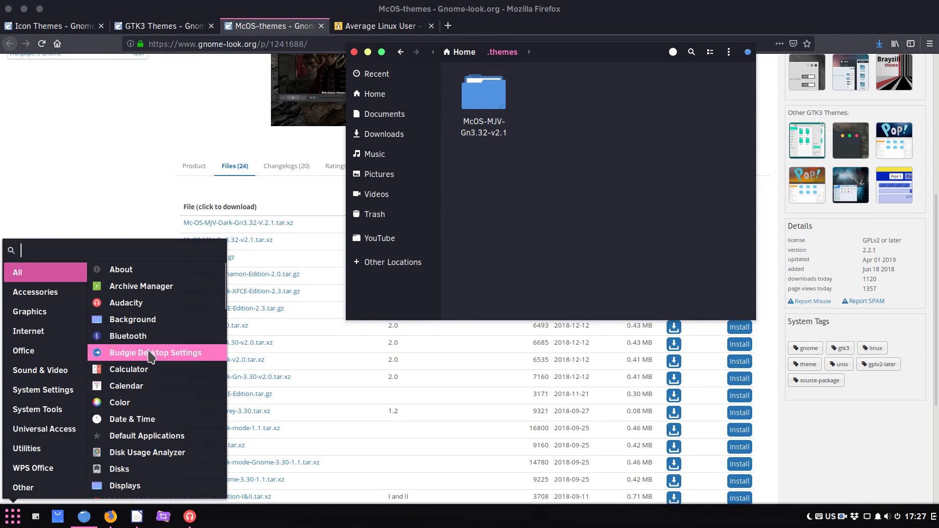
left_click(155, 352)
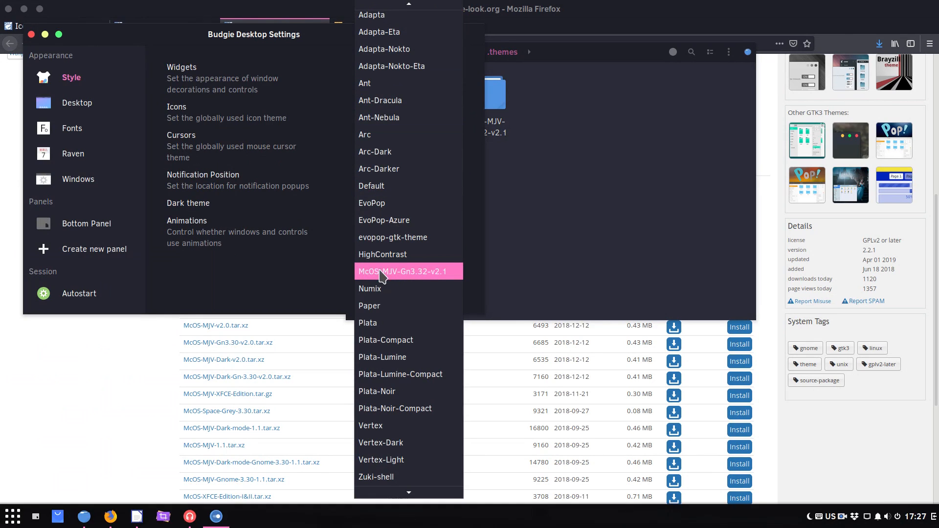
left_click(402, 271)
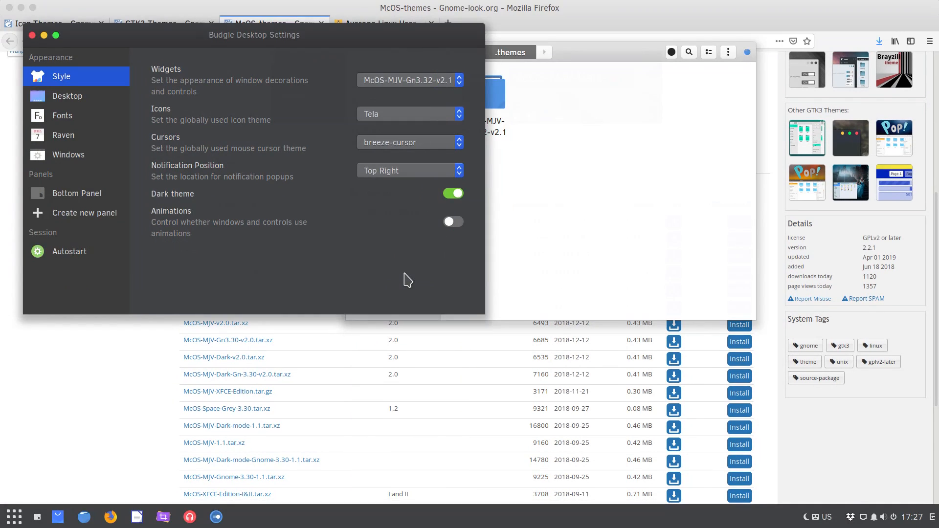
left_click(33, 35)
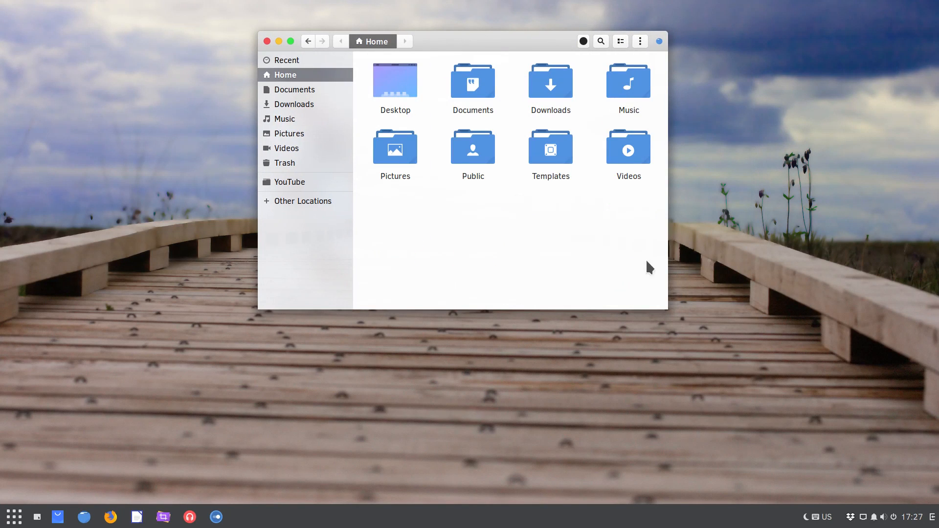
Step: Review the side panel and app menu's new look, then close the windows
left_click(927, 517)
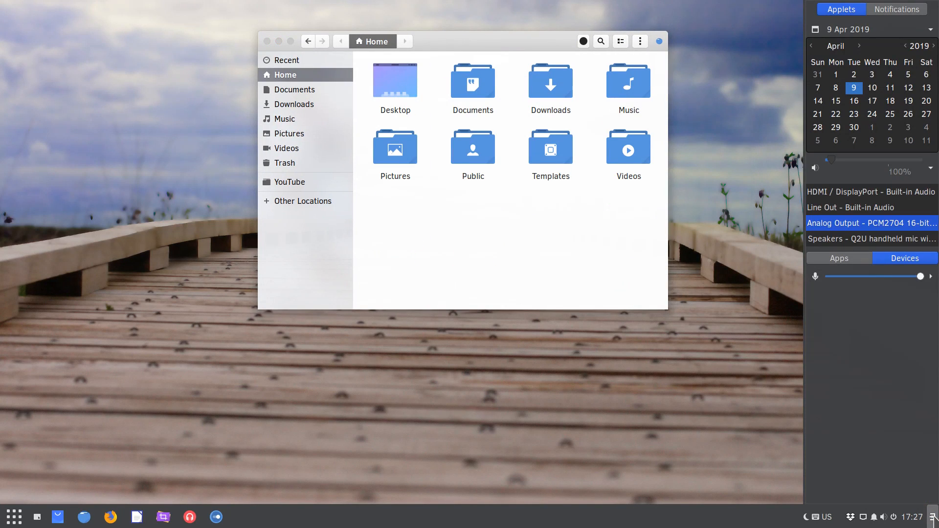
left_click(12, 516)
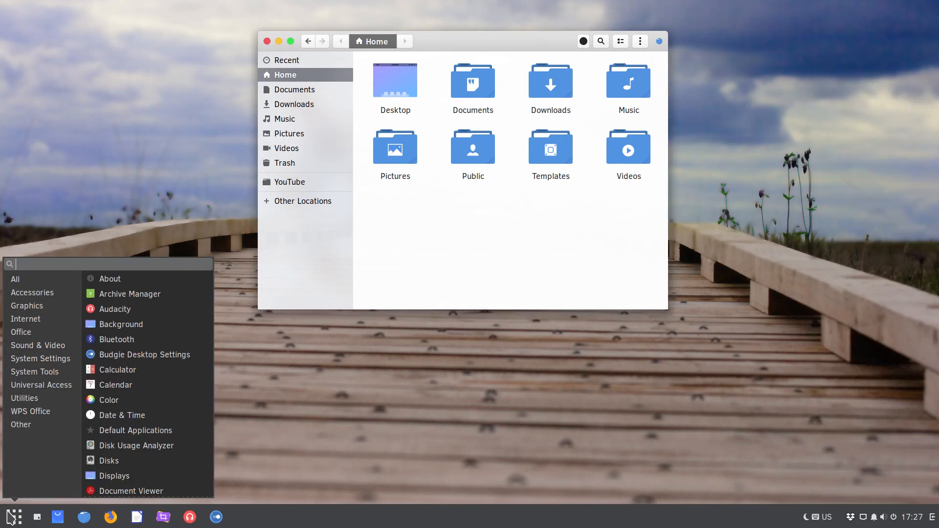
left_click(437, 271)
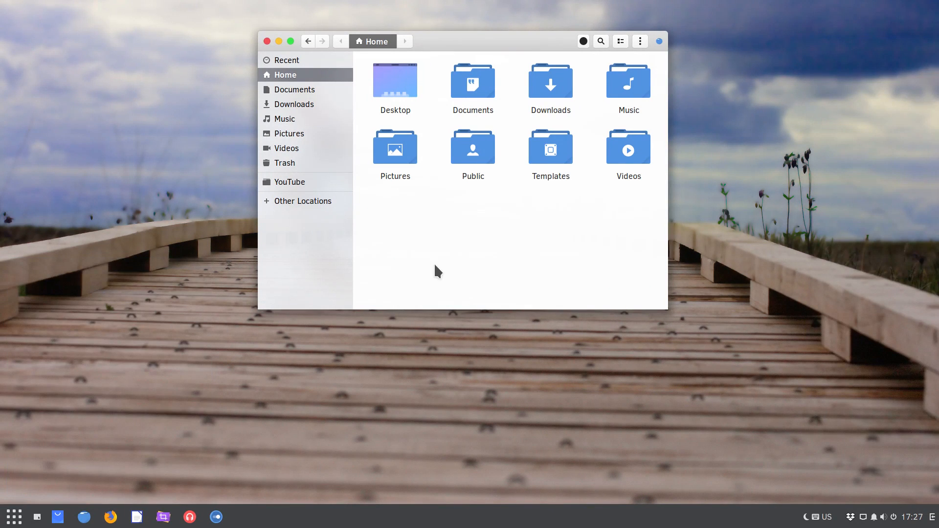
left_click(267, 41)
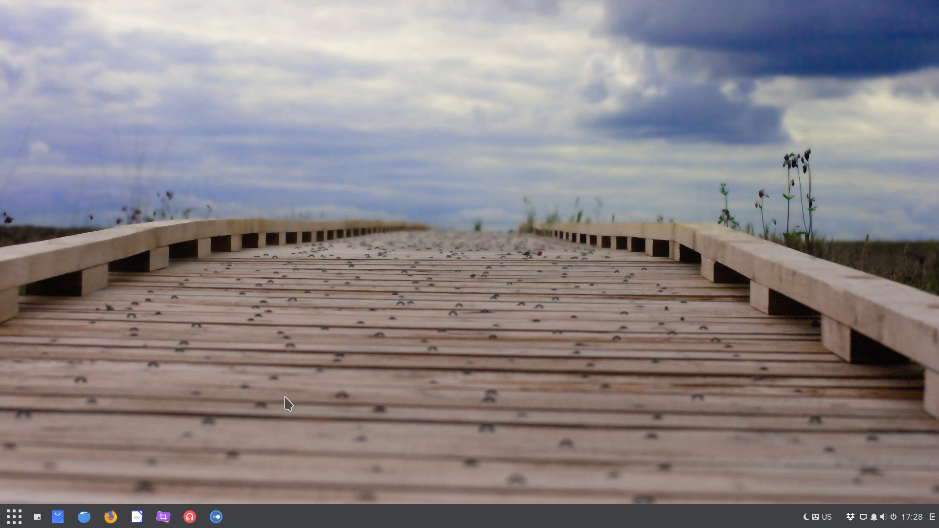
Step: In Writer's Options > LibreOffice > View, switch the icon style from Sifr to Colibre
left_click(137, 516)
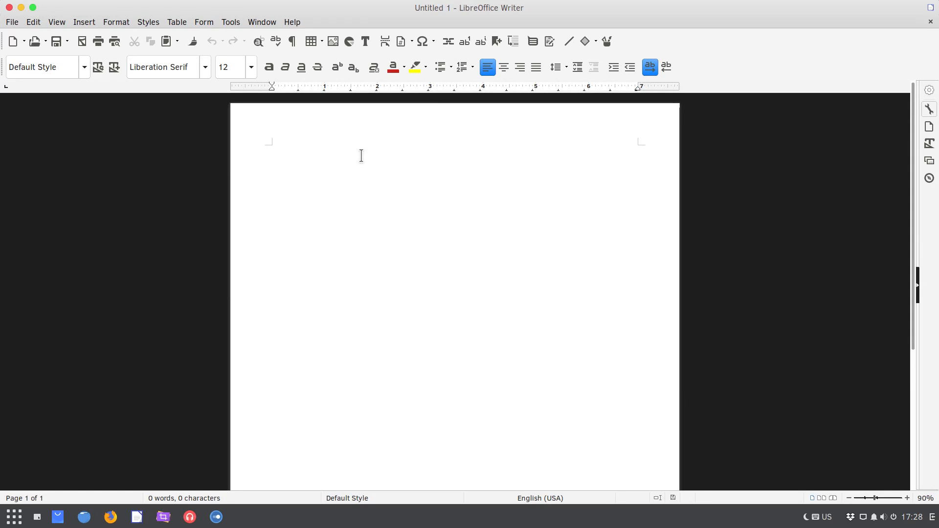
left_click(230, 22)
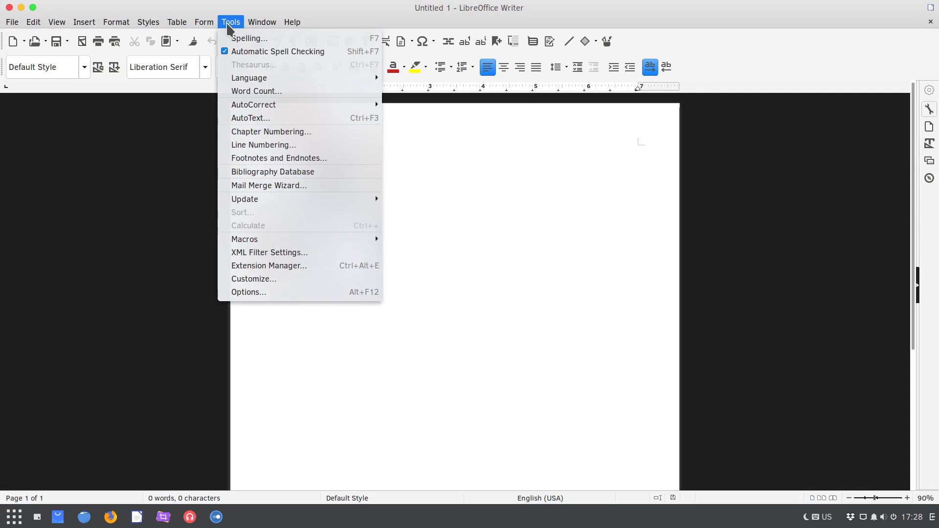
left_click(247, 293)
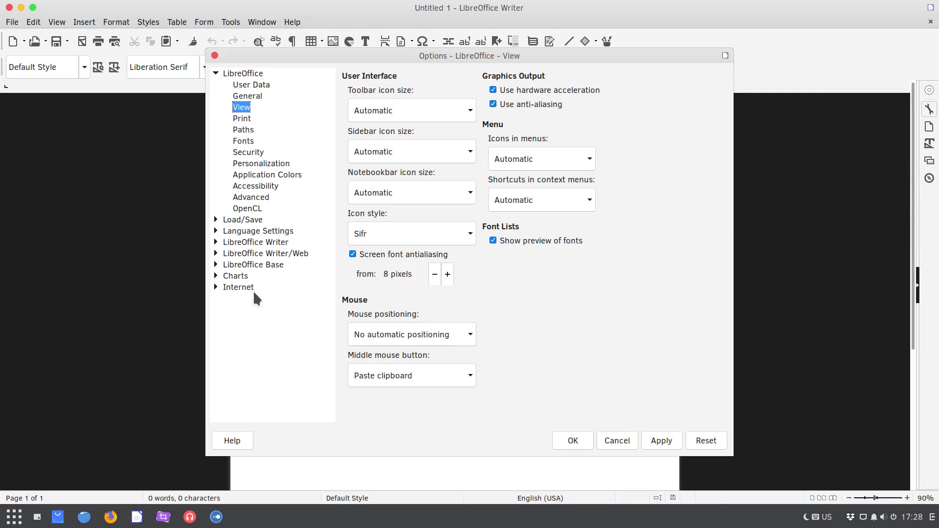
mouse_move(246, 115)
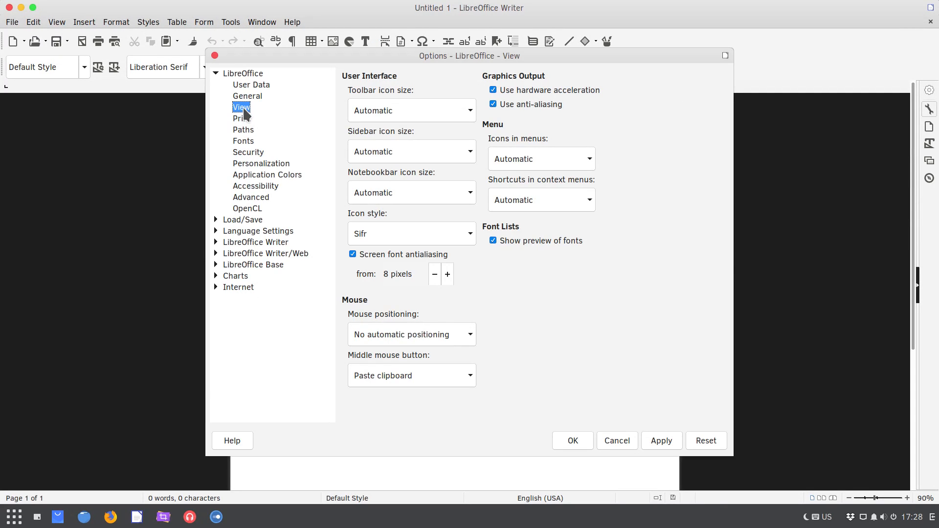
mouse_move(377, 225)
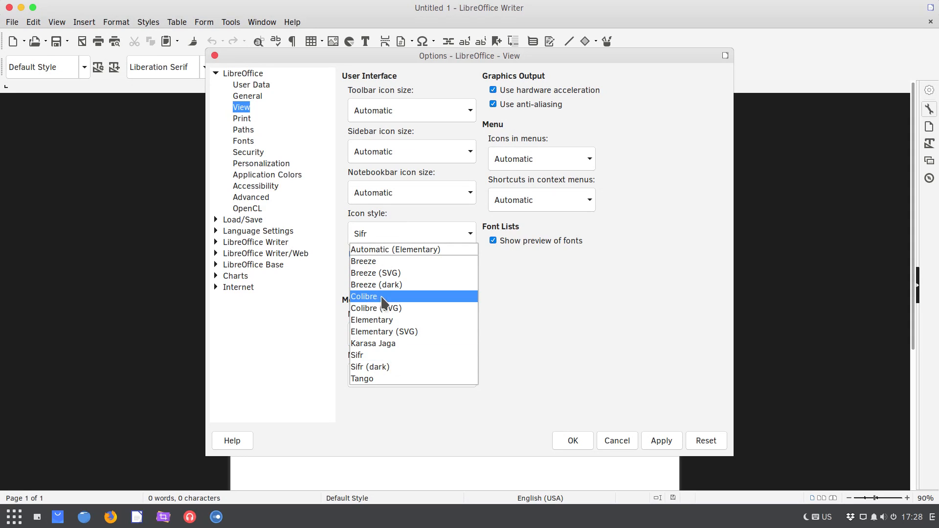
left_click(364, 296)
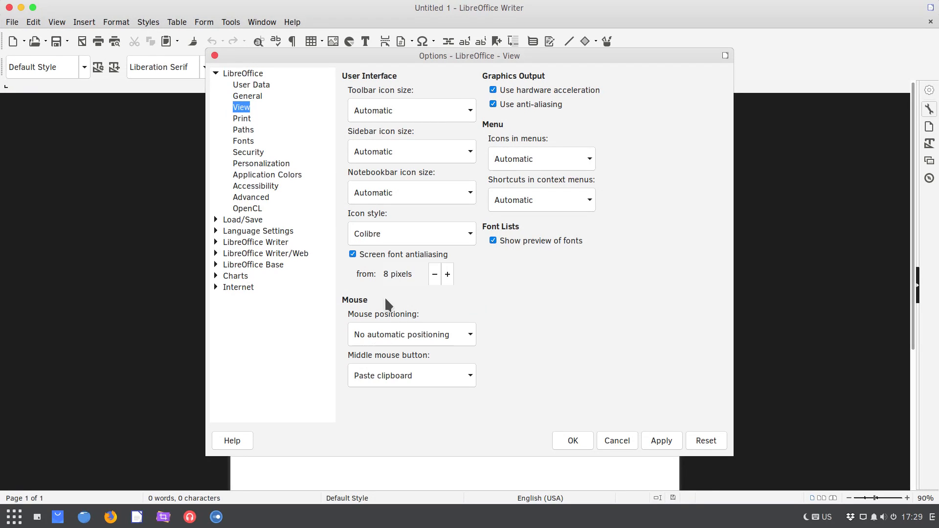
left_click(571, 440)
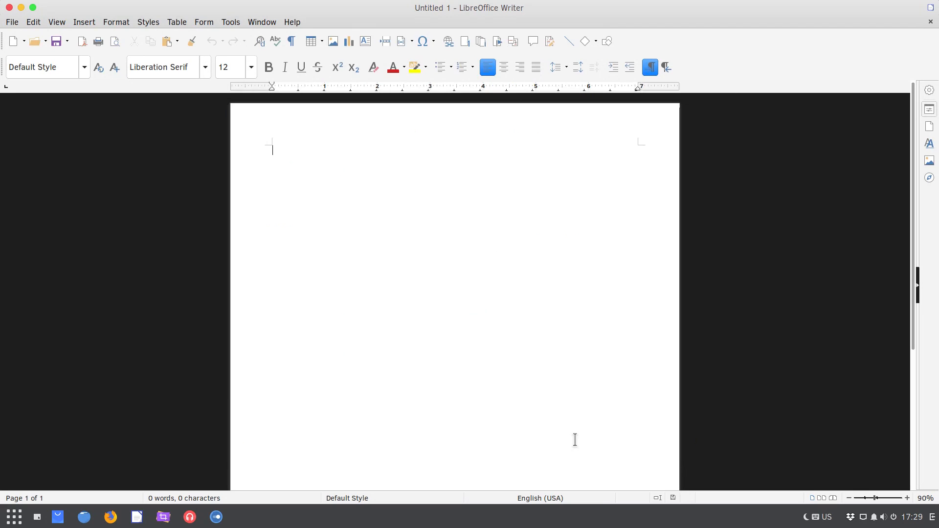
mouse_move(518, 258)
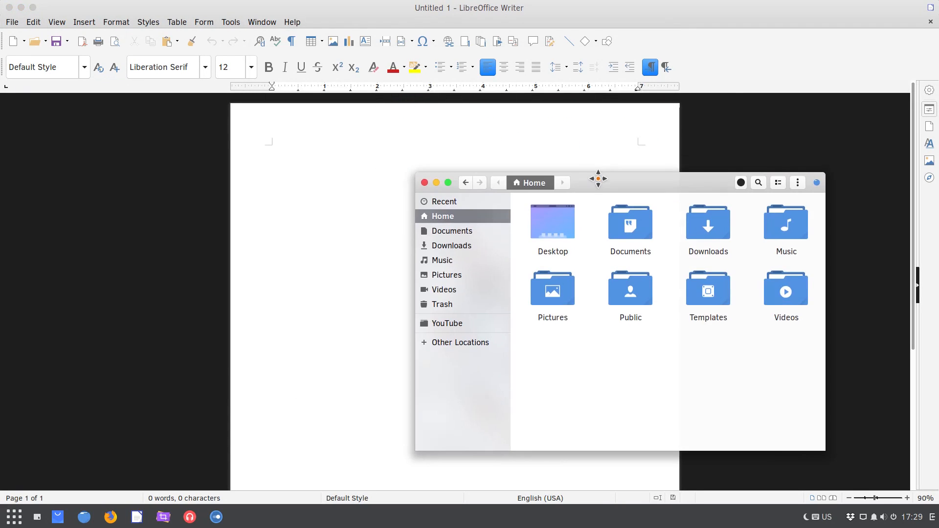
left_click(13, 517)
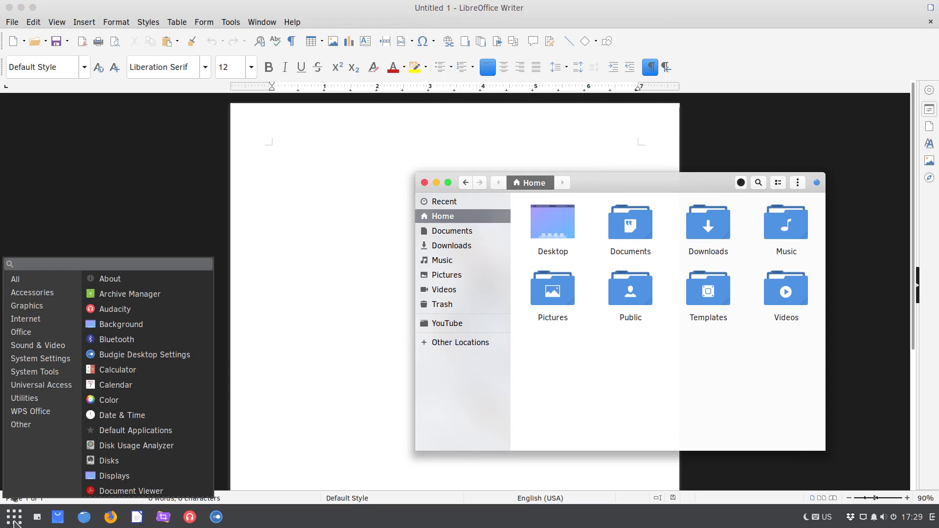